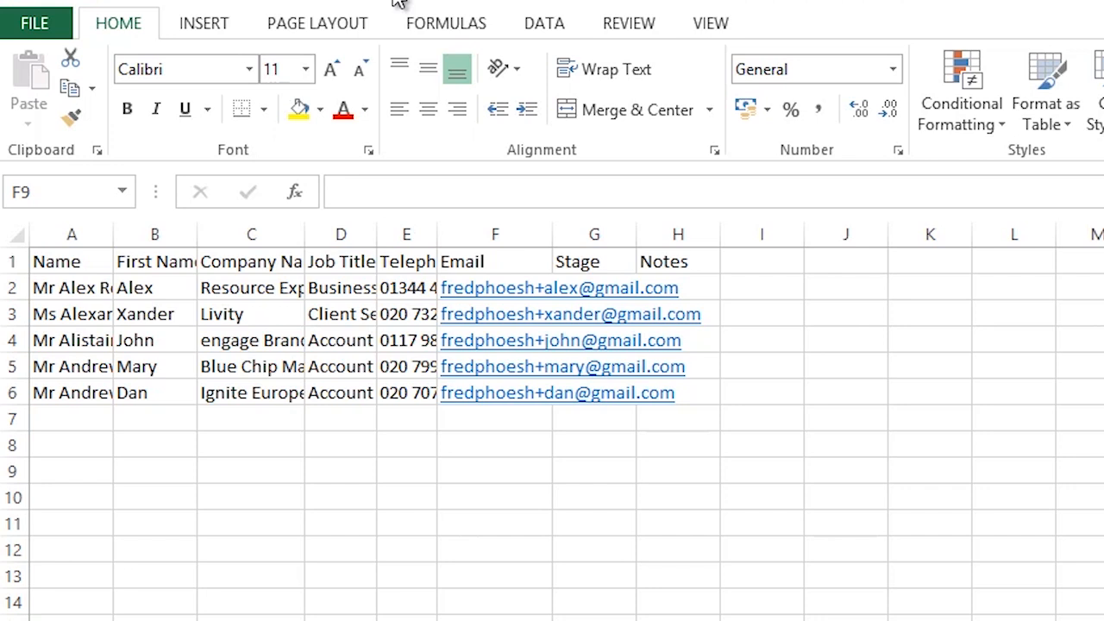
{"action": "mouse_move", "coordinate": [345, 153]}
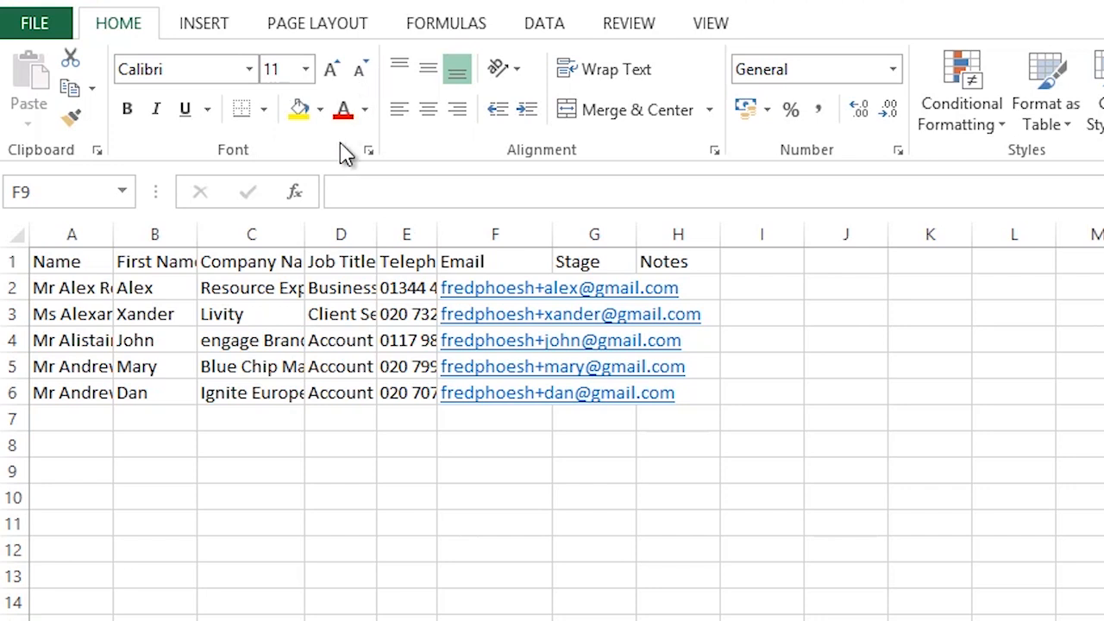
{"action": "mouse_move", "coordinate": [296, 313]}
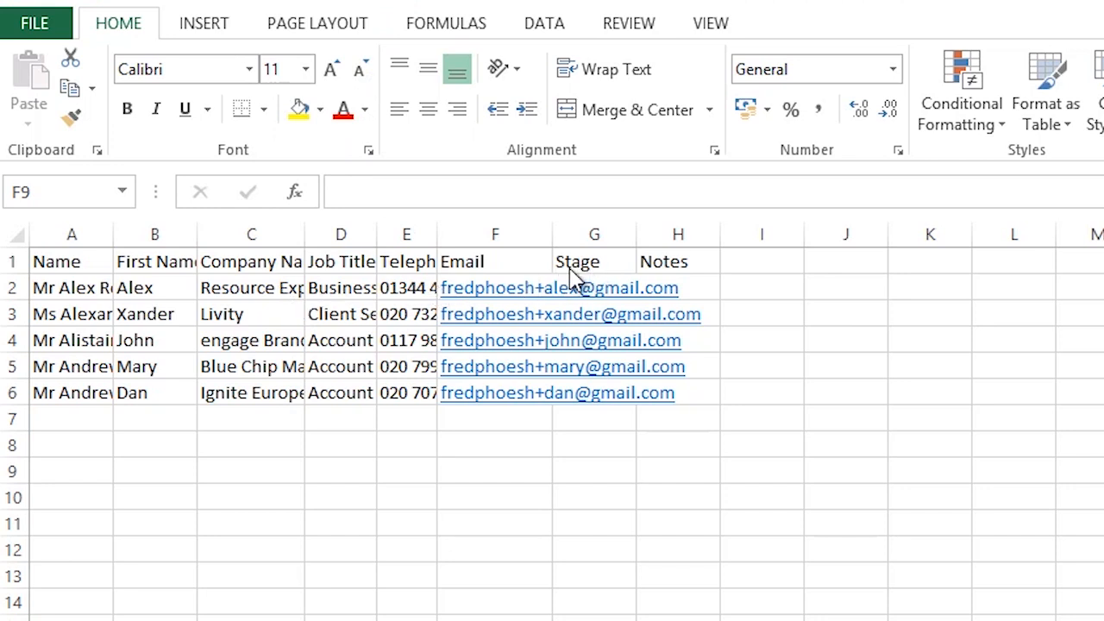
{"action": "mouse_move", "coordinate": [640, 283]}
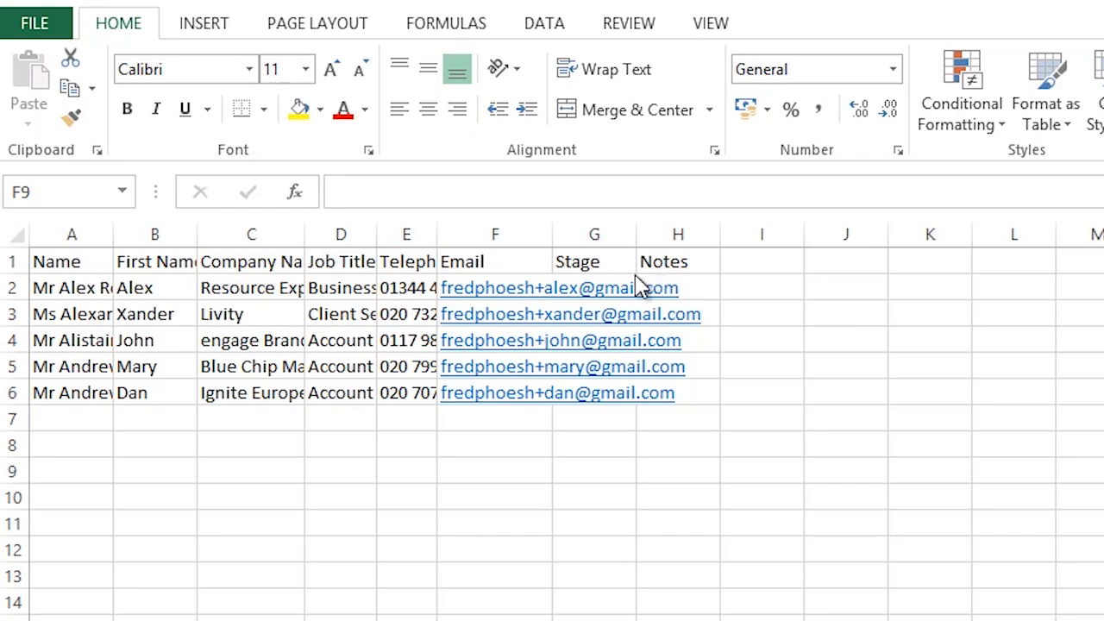
{"action": "mouse_move", "coordinate": [228, 284]}
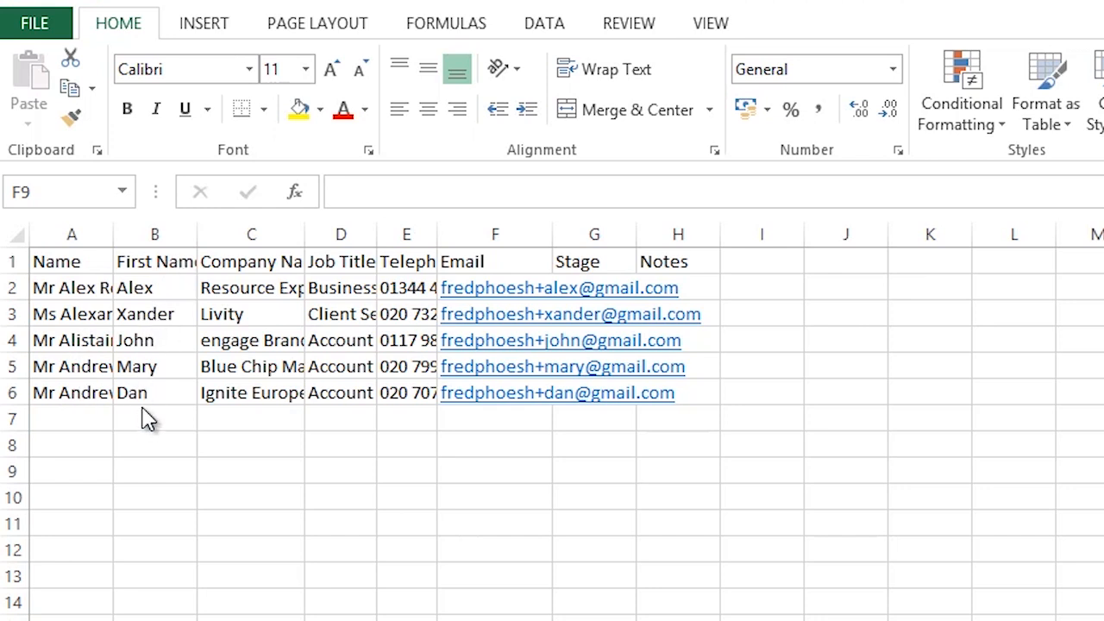
{"action": "mouse_move", "coordinate": [328, 412]}
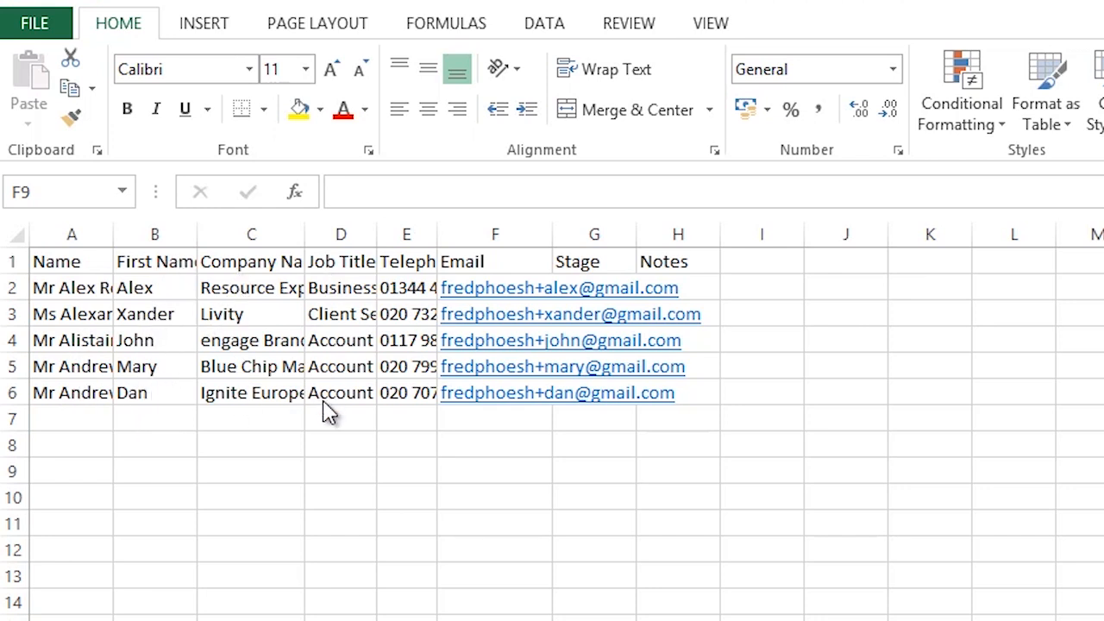
{"action": "mouse_move", "coordinate": [578, 327]}
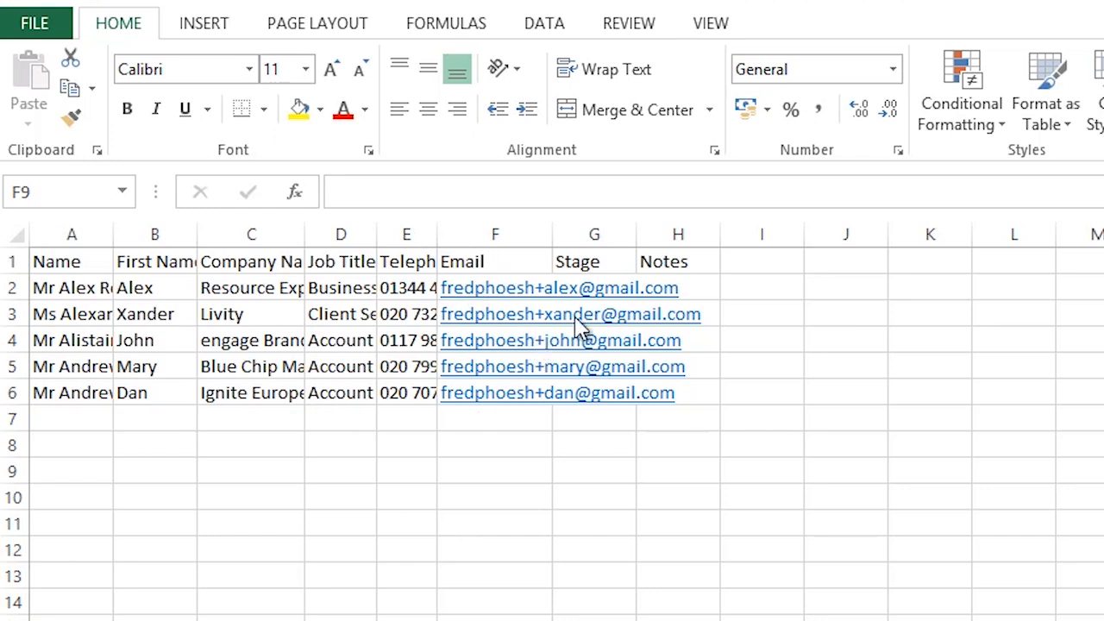
{"action": "mouse_move", "coordinate": [621, 280]}
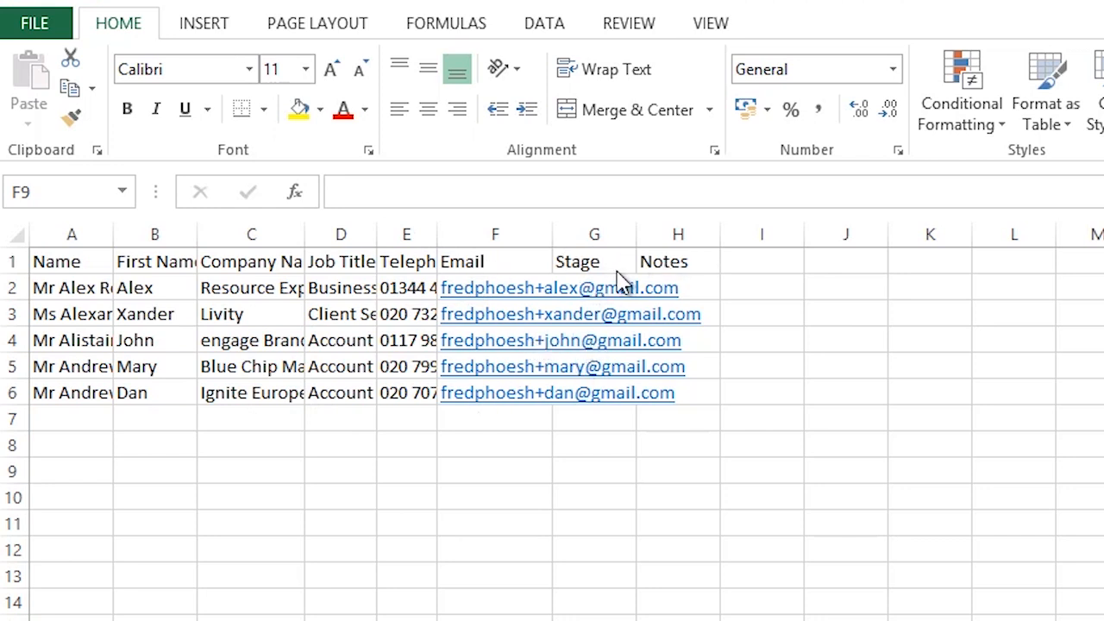
{"action": "mouse_move", "coordinate": [233, 362]}
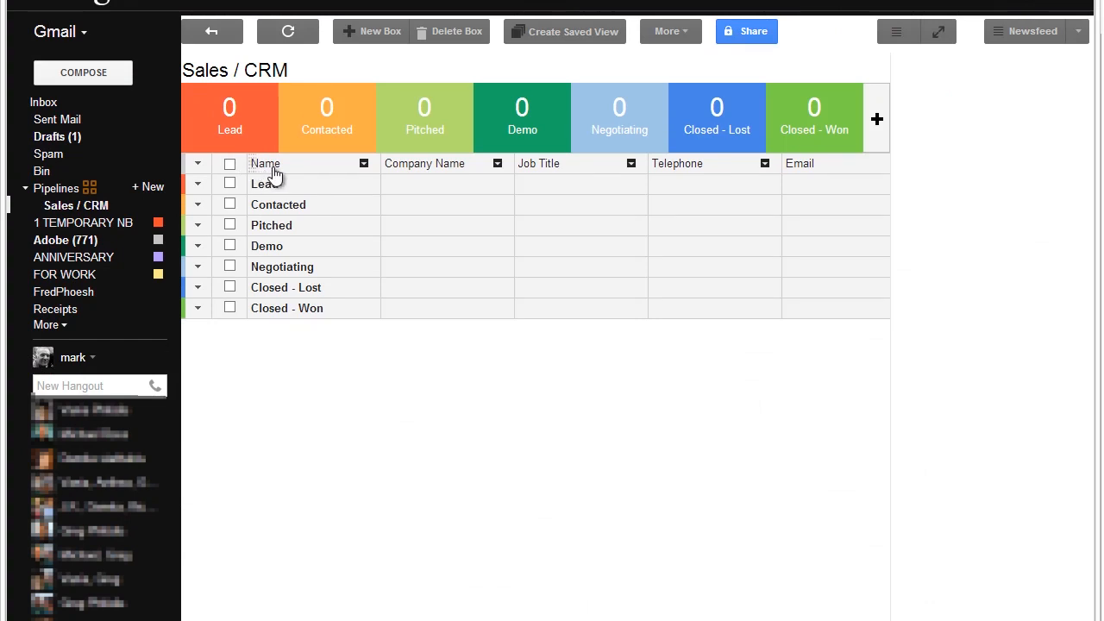
{"action": "mouse_move", "coordinate": [474, 182]}
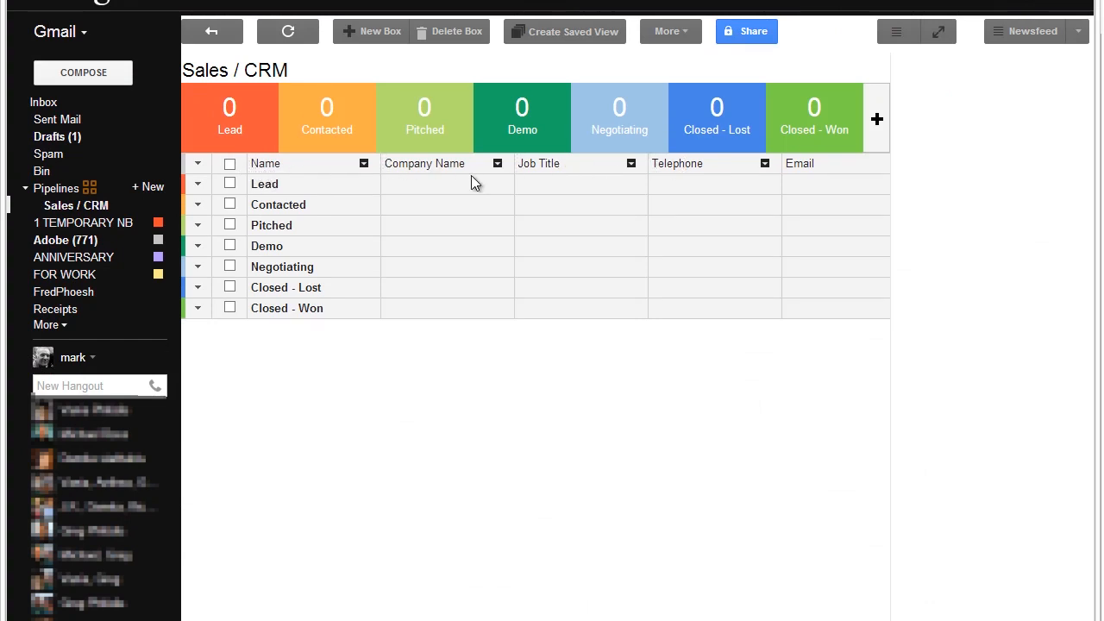
{"action": "mouse_move", "coordinate": [195, 612]}
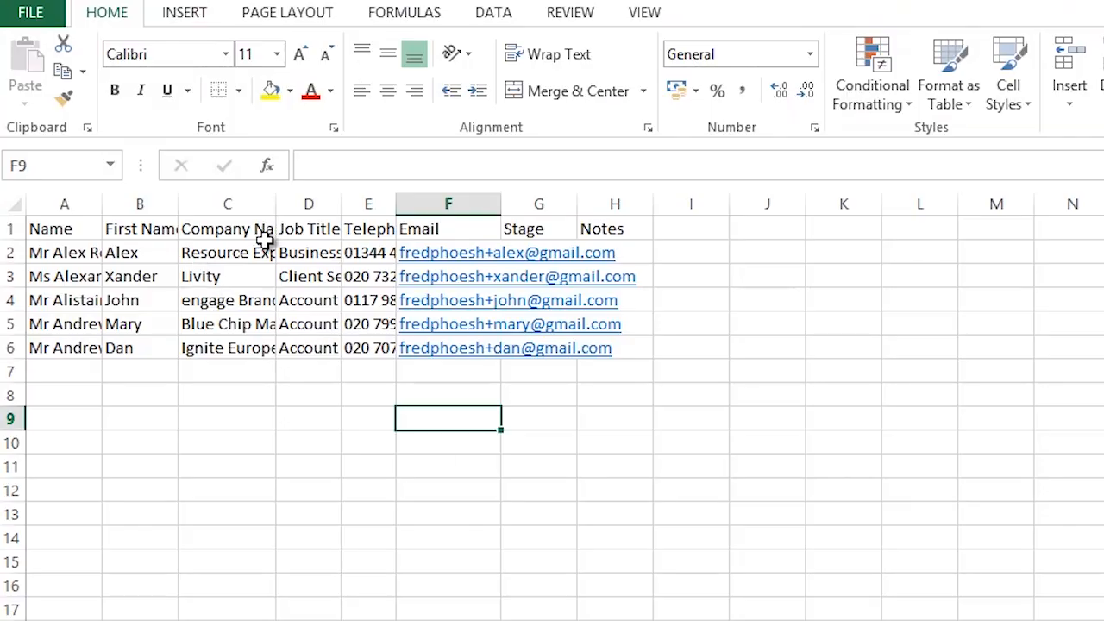
{"action": "mouse_move", "coordinate": [211, 388]}
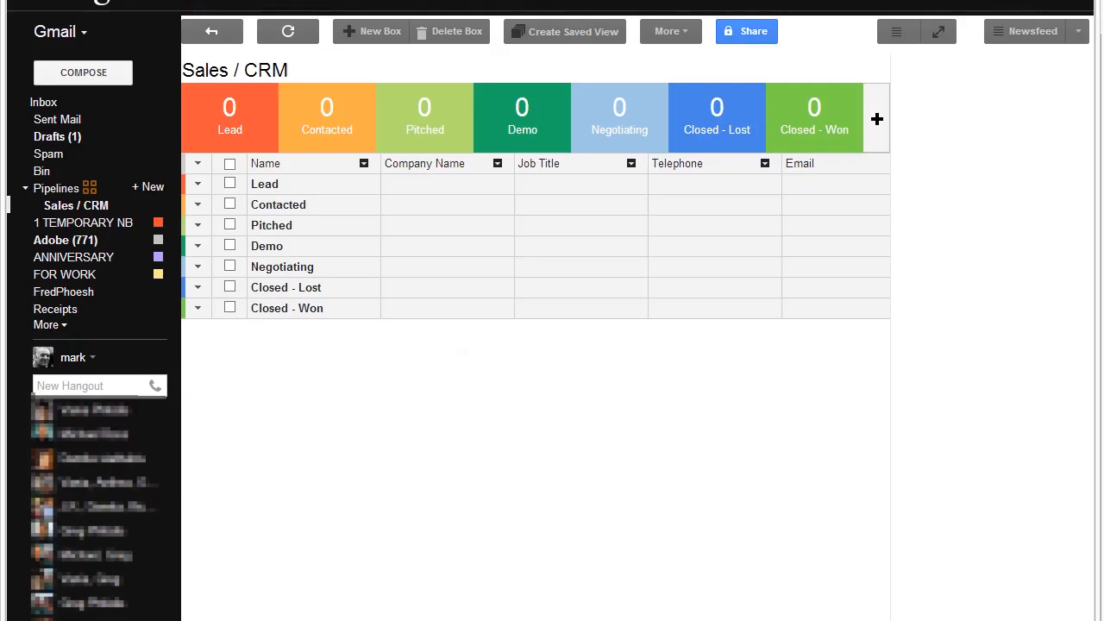
{"action": "mouse_move", "coordinate": [357, 175]}
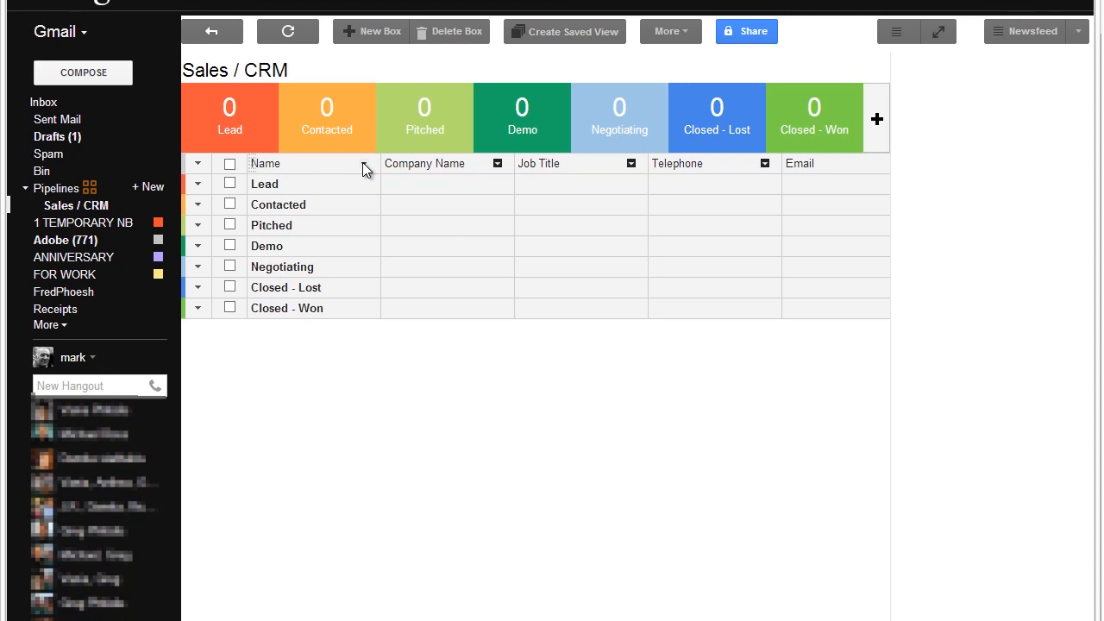
- Insert a new column right of Name and title it 'First Name'
{"action": "left_click", "coordinate": [363, 163]}
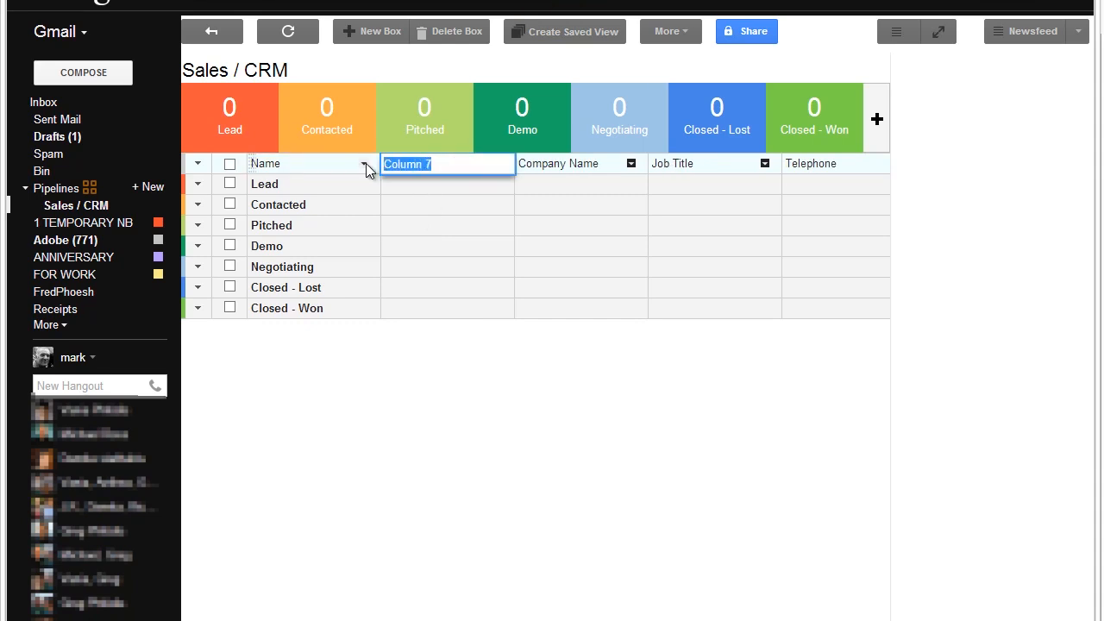
{"action": "type", "text": "First Name"}
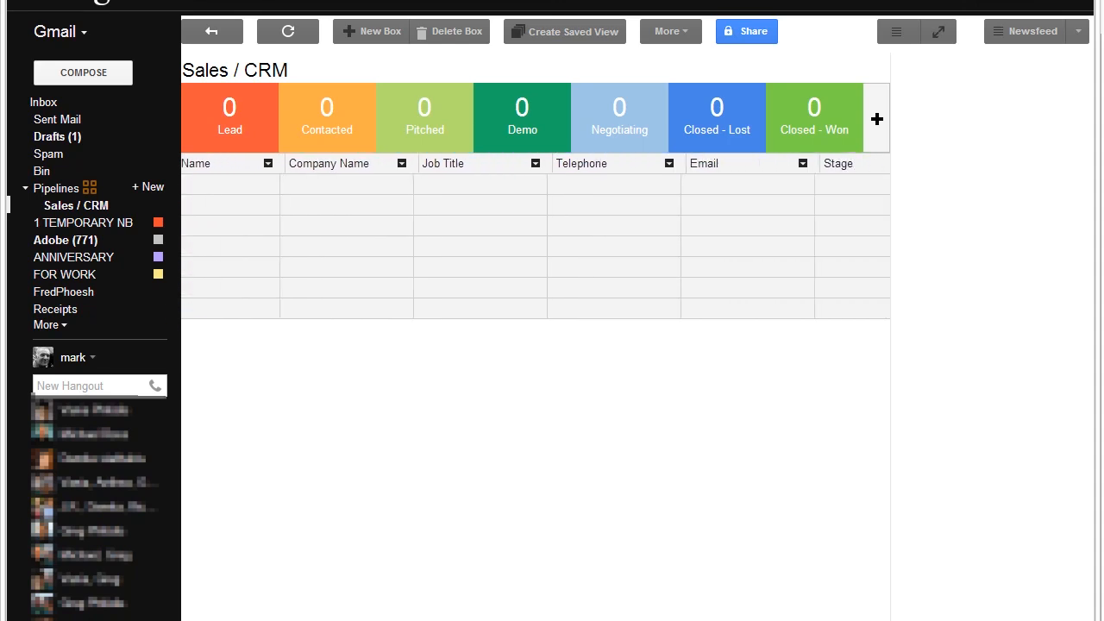
{"action": "scroll", "scroll_direction": "right", "scroll_amount": 3}
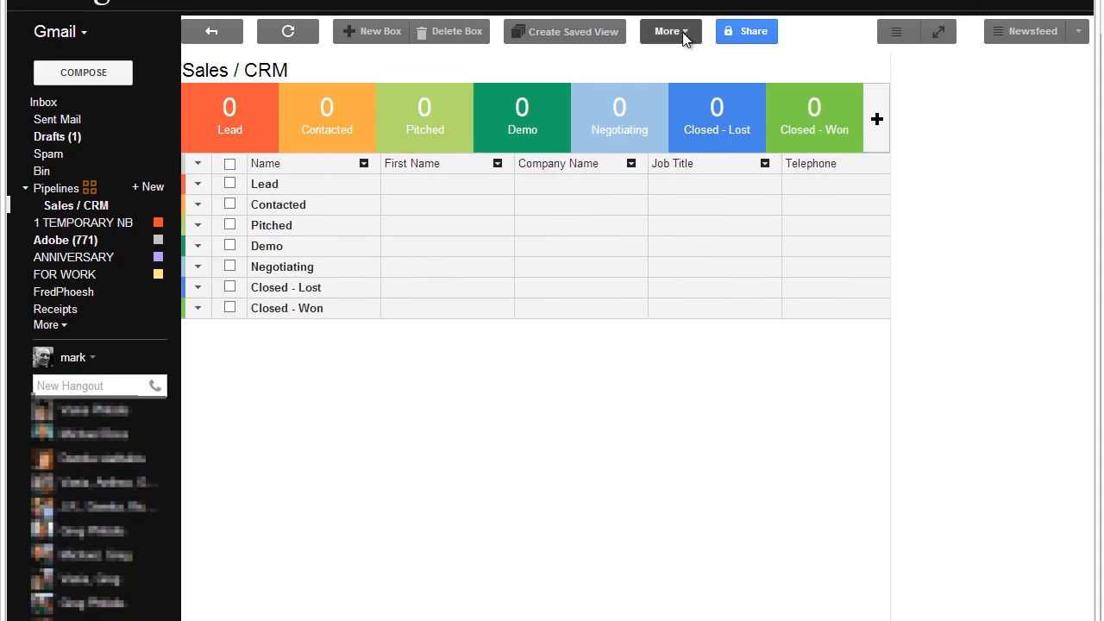
- Choose Import Boxes from CSV from the pipeline's More menu
{"action": "left_click", "coordinate": [670, 31]}
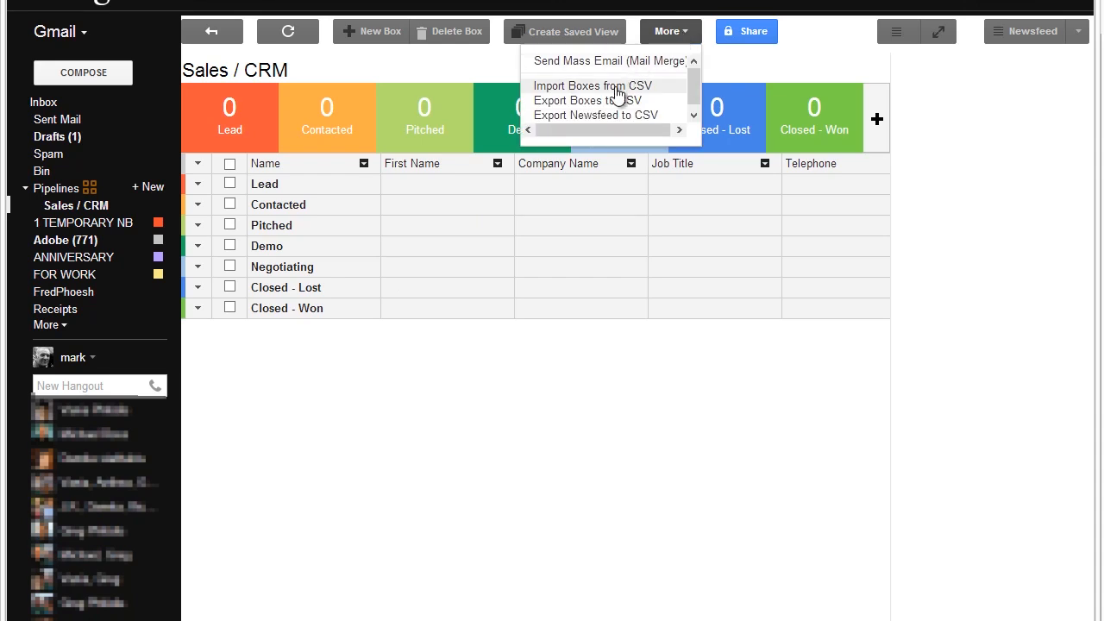
{"action": "mouse_move", "coordinate": [362, 220]}
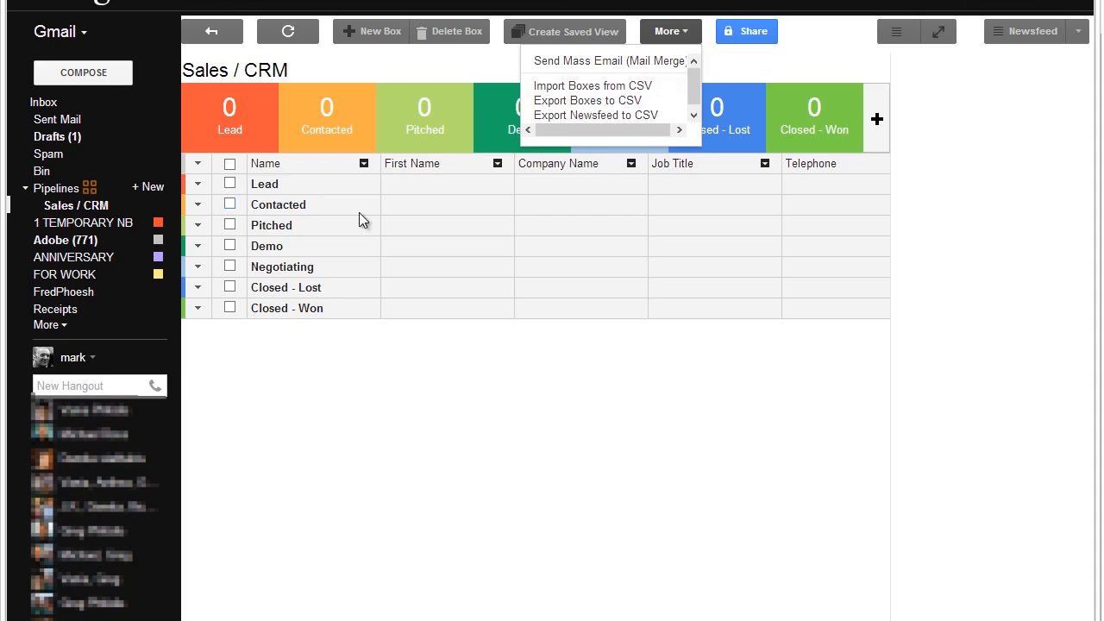
{"action": "mouse_move", "coordinate": [623, 94]}
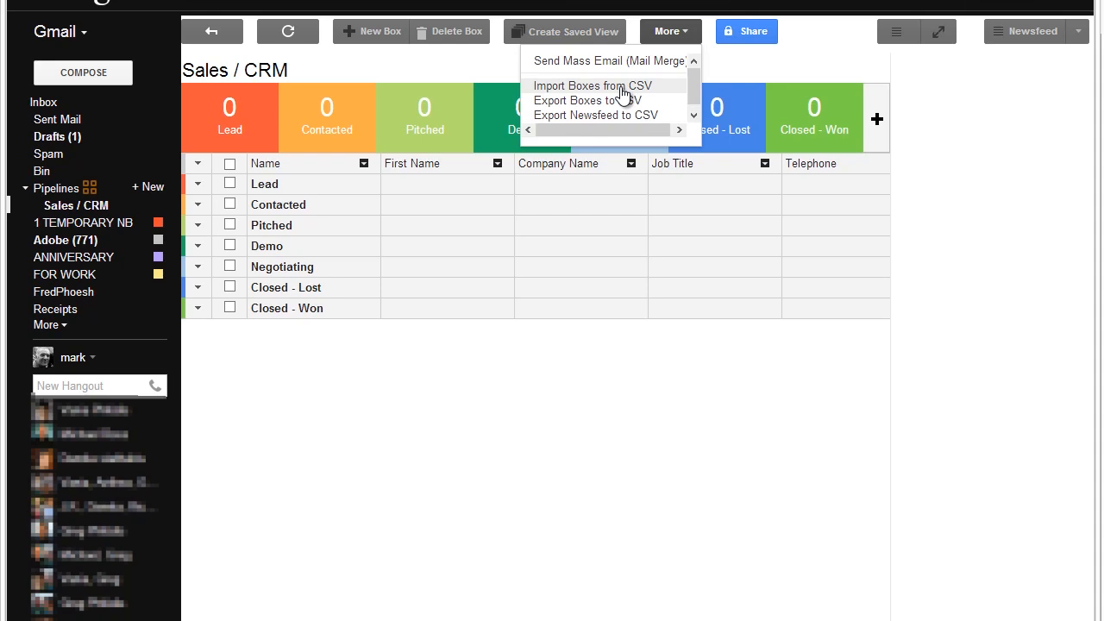
{"action": "left_click", "coordinate": [594, 85]}
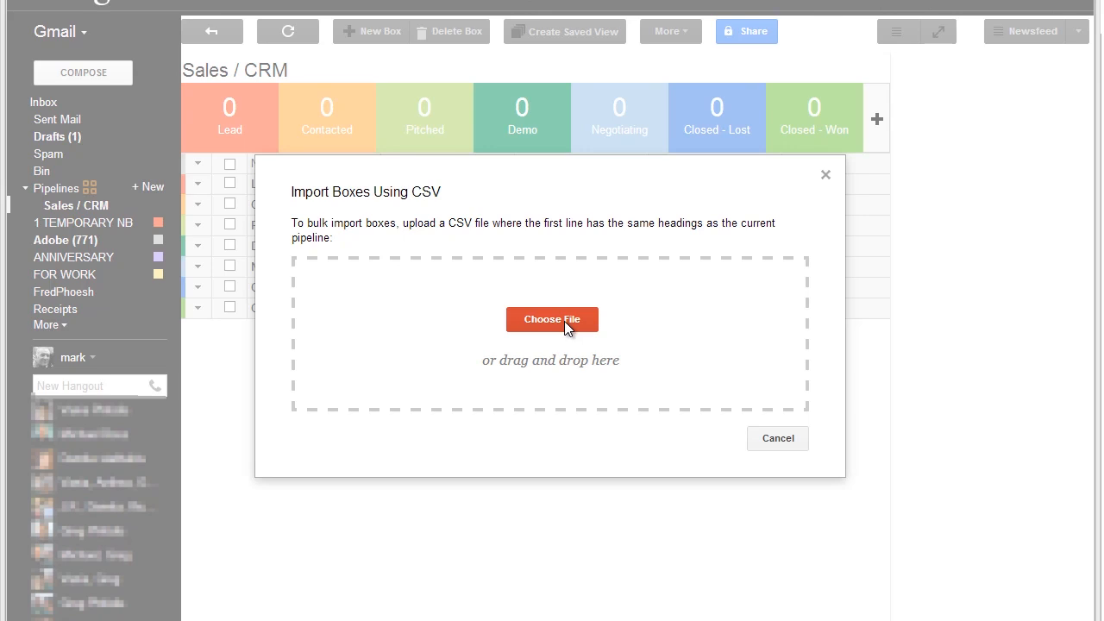
- Upload 'Sales Promo test.csv' and import its five contacts as Lead boxes
{"action": "left_click", "coordinate": [552, 319]}
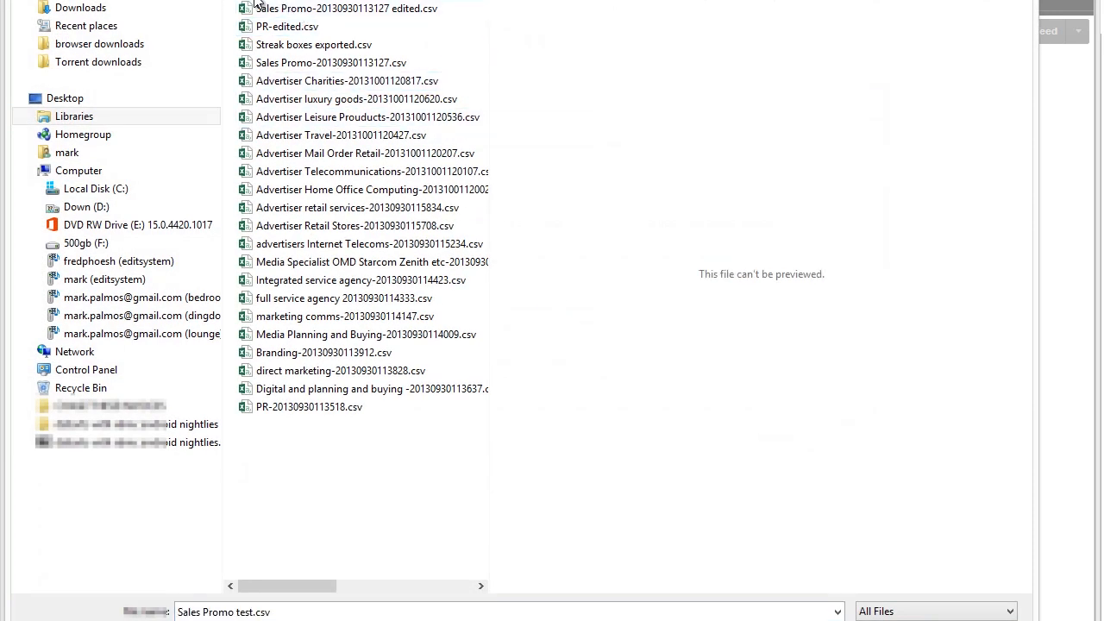
{"action": "left_click", "coordinate": [222, 611]}
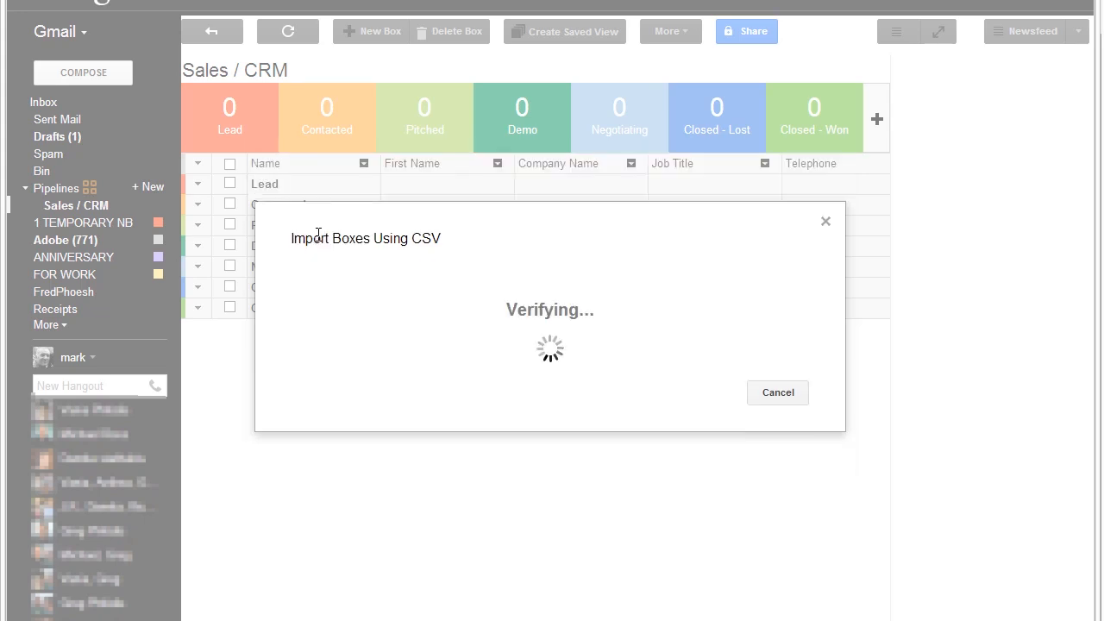
{"action": "mouse_move", "coordinate": [546, 343]}
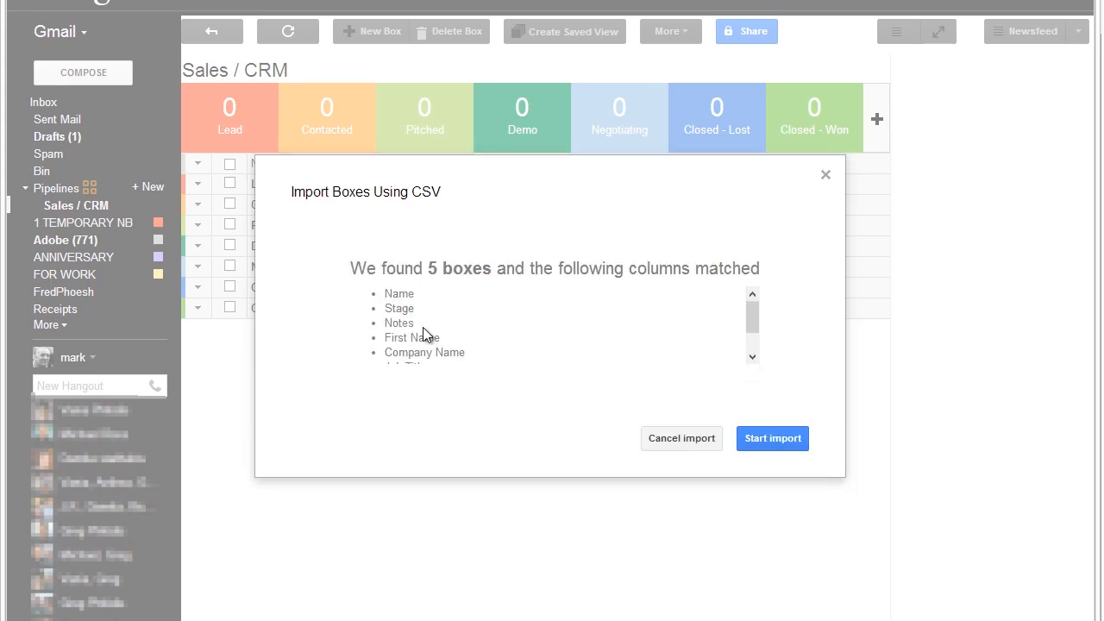
{"action": "mouse_move", "coordinate": [642, 309]}
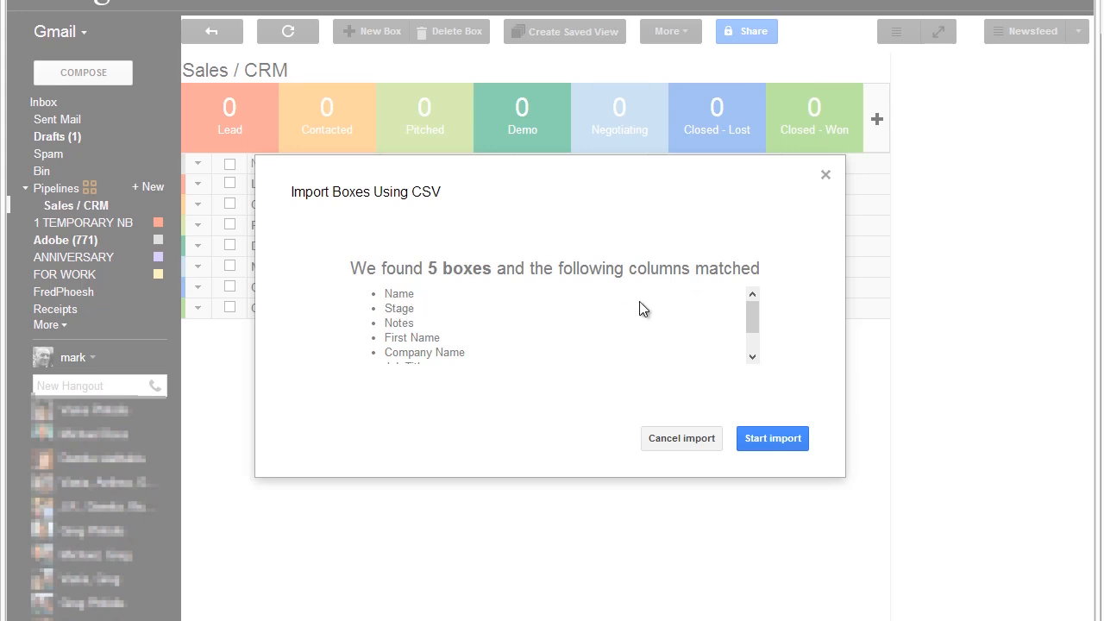
{"action": "mouse_move", "coordinate": [410, 337]}
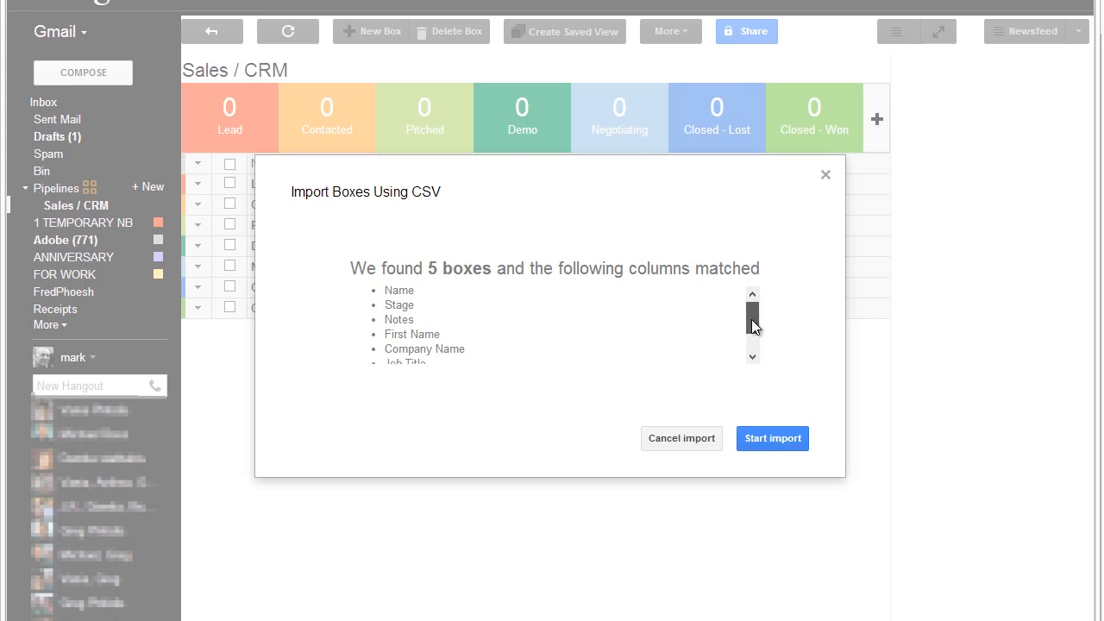
{"action": "scroll", "scroll_direction": "down", "scroll_amount": 3}
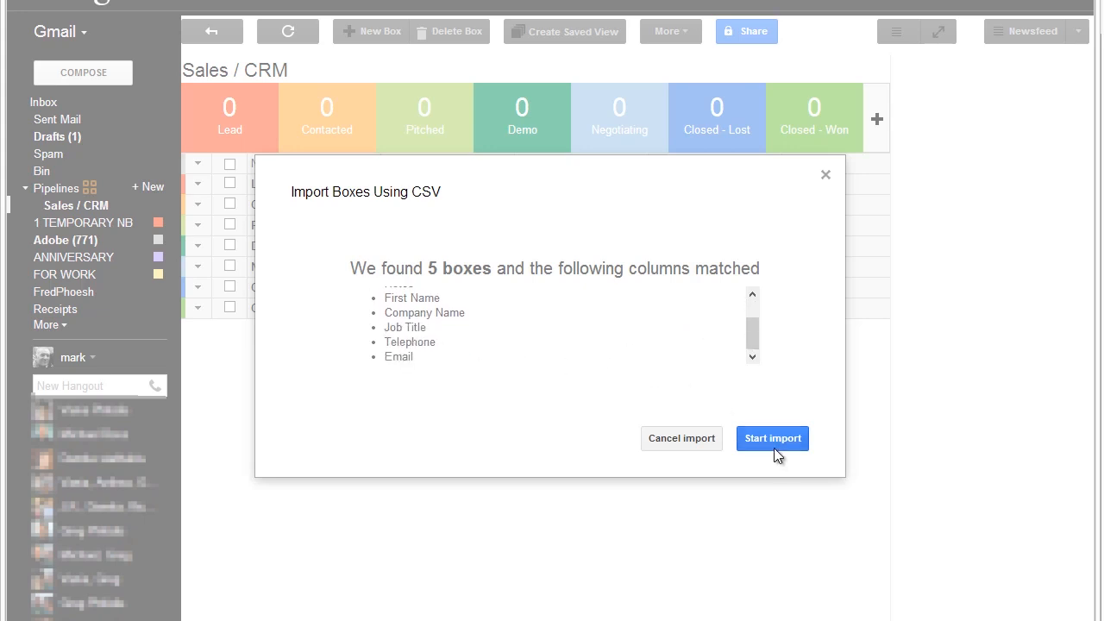
{"action": "left_click", "coordinate": [771, 438]}
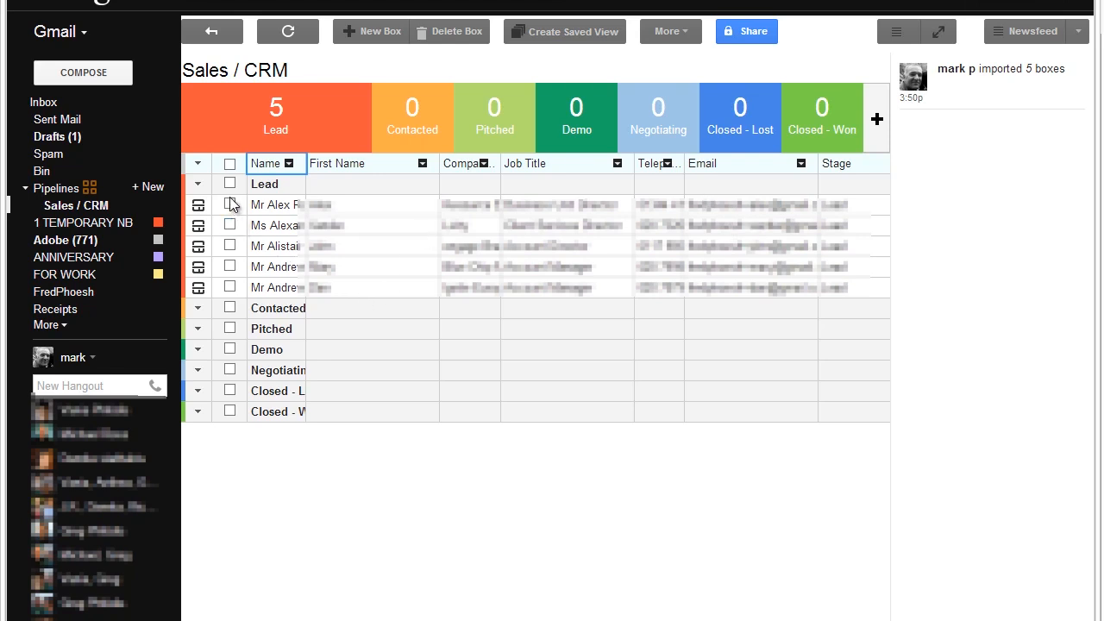
- Tick the checkboxes to select the five imported Lead boxes together
{"action": "left_click", "coordinate": [230, 163]}
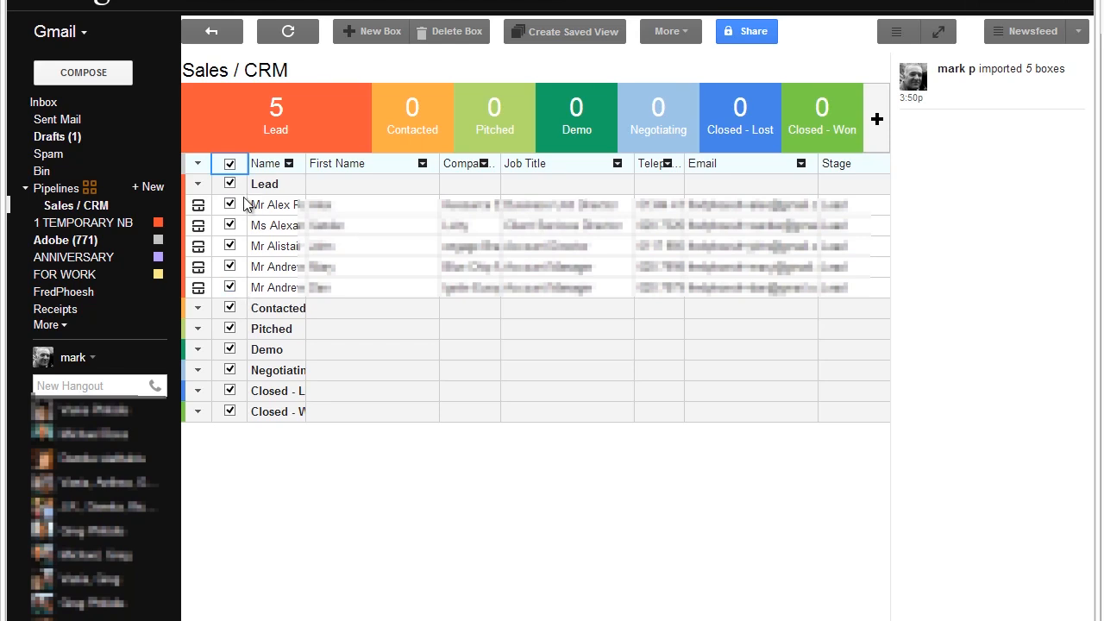
{"action": "left_click", "coordinate": [229, 163]}
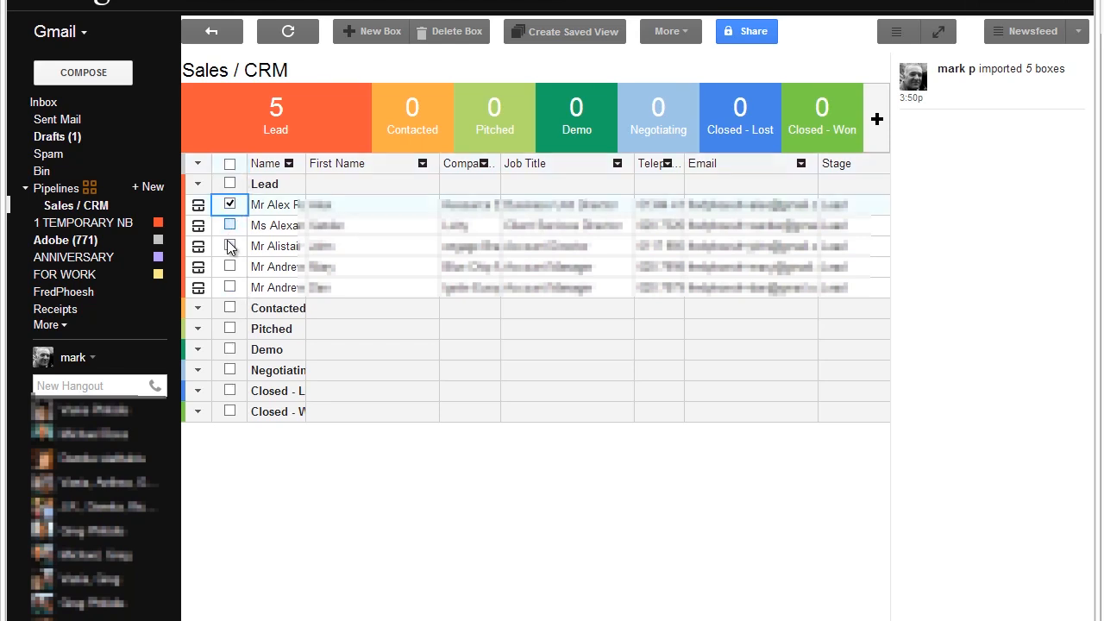
{"action": "left_click", "coordinate": [229, 287]}
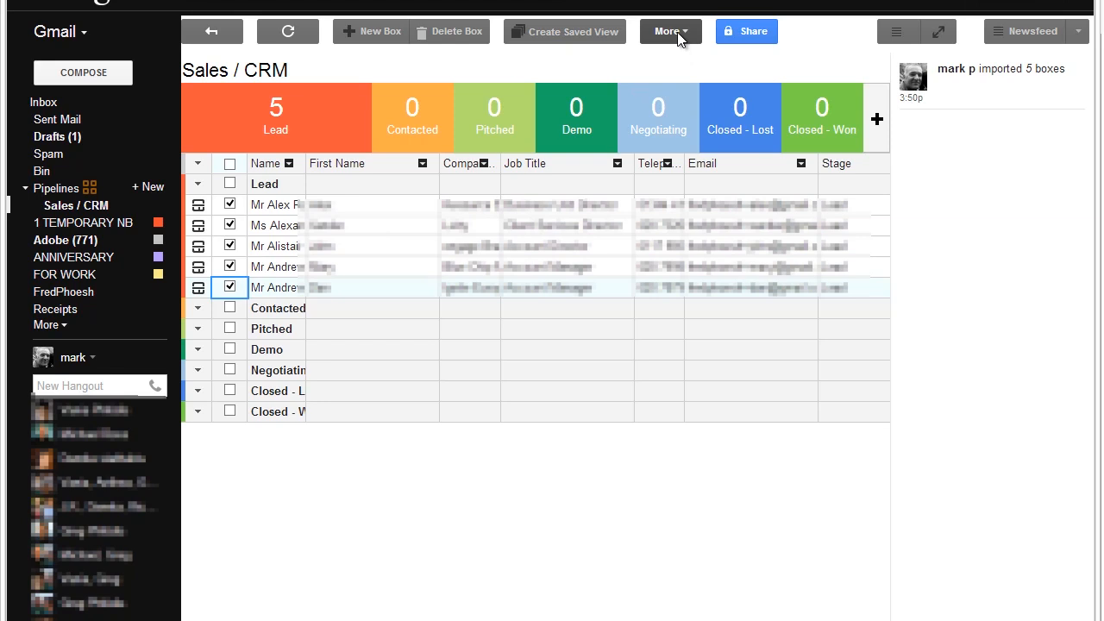
- Launch Send Mass Email (Mail Merge) for the selected boxes and continue to composing
{"action": "left_click", "coordinate": [670, 32]}
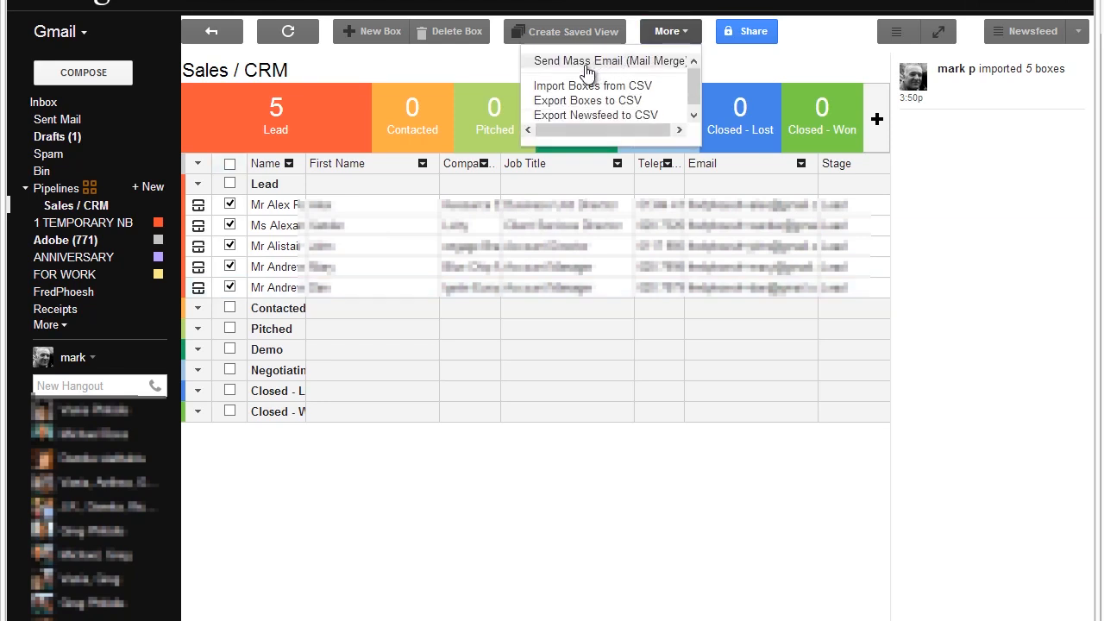
{"action": "mouse_move", "coordinate": [595, 67]}
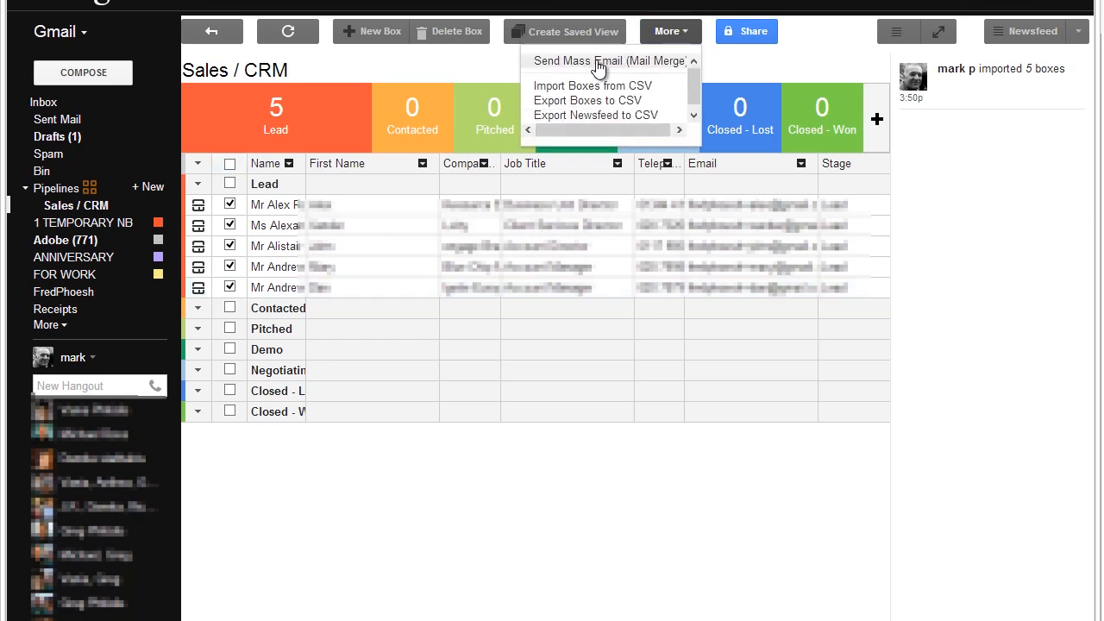
{"action": "left_click", "coordinate": [607, 60]}
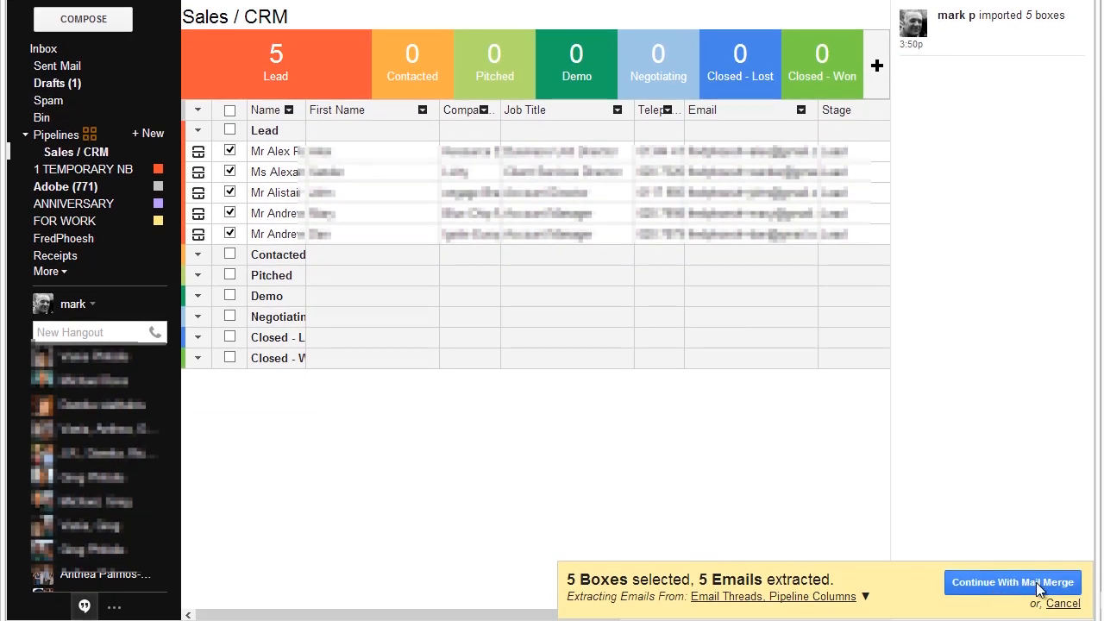
{"action": "left_click", "coordinate": [1013, 583]}
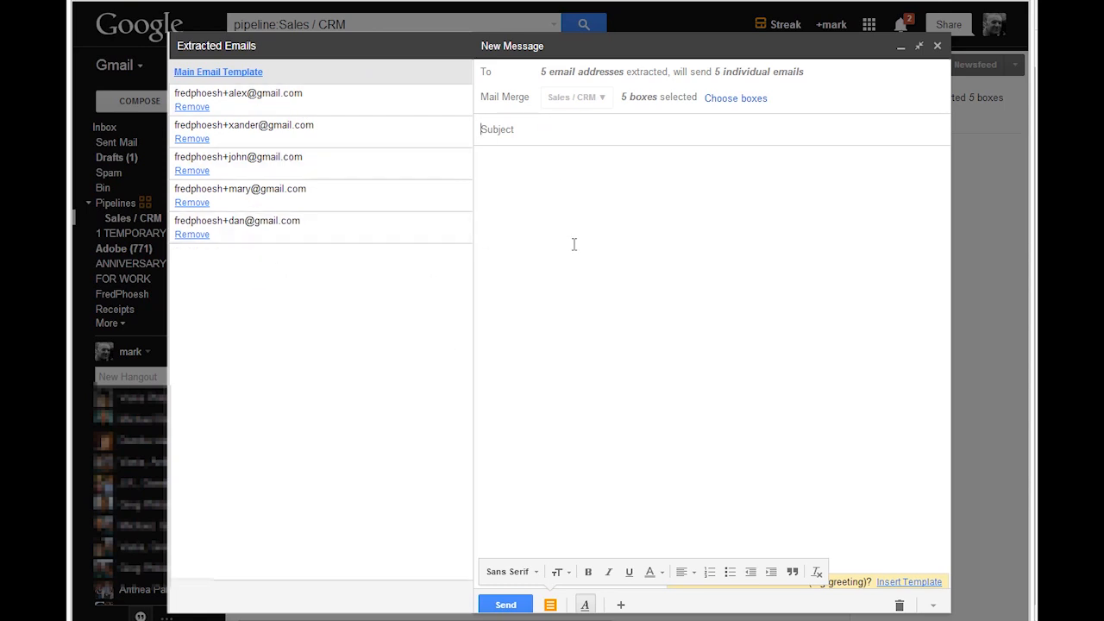
{"action": "mouse_move", "coordinate": [630, 265]}
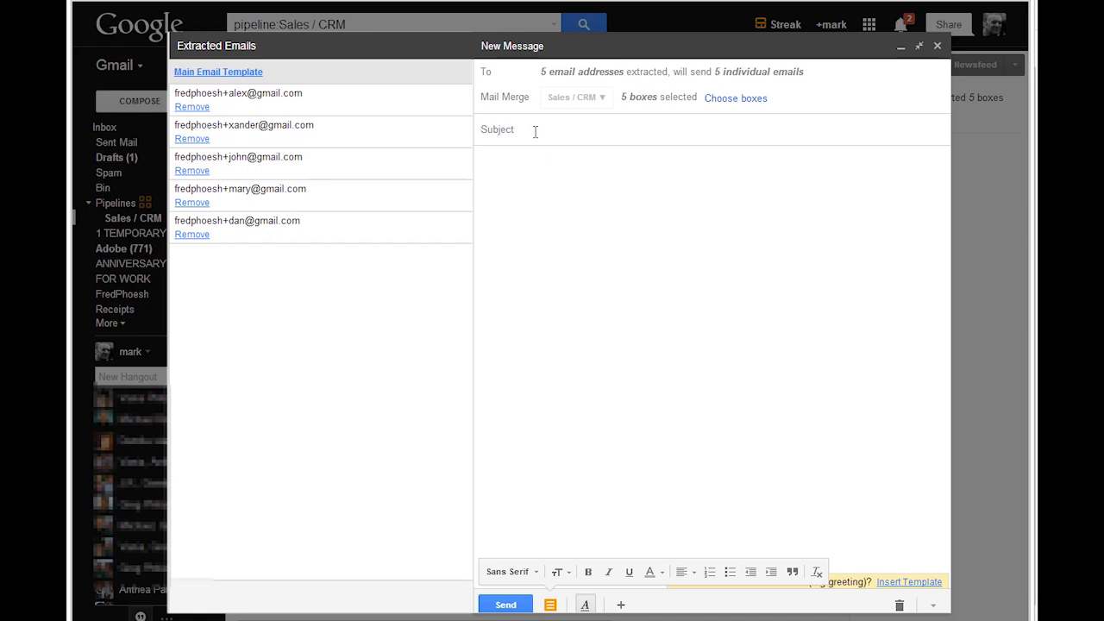
- Enter subject 'Videos for sale' and greet with 'Hello' plus the First Name field
{"action": "type", "text": "Videos"}
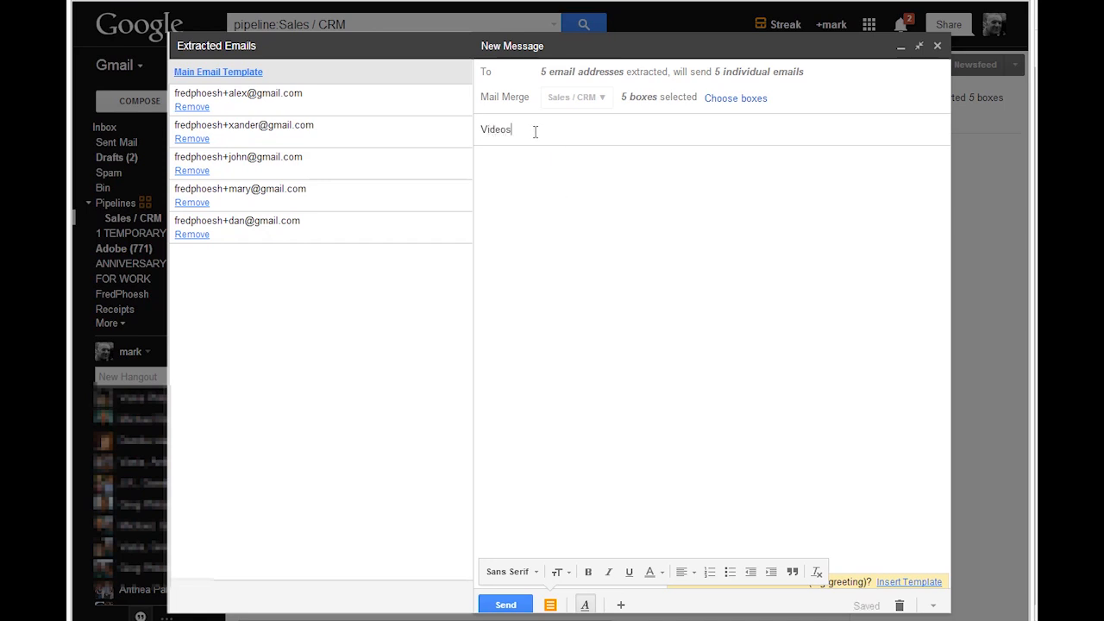
{"action": "type", "text": "for sale"}
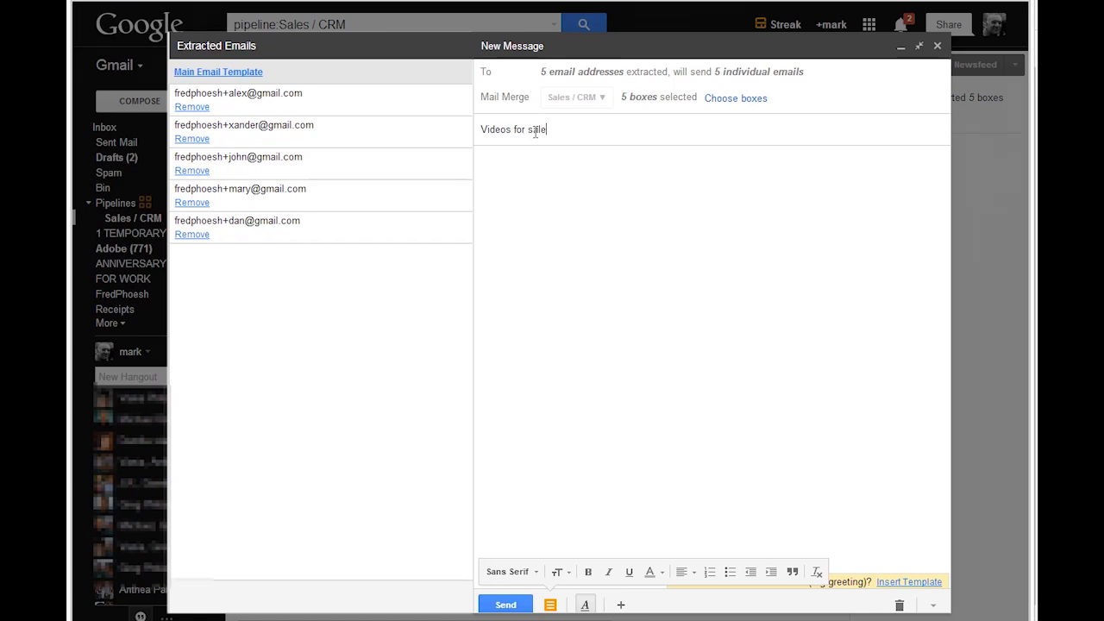
{"action": "type", "text": "Hello"}
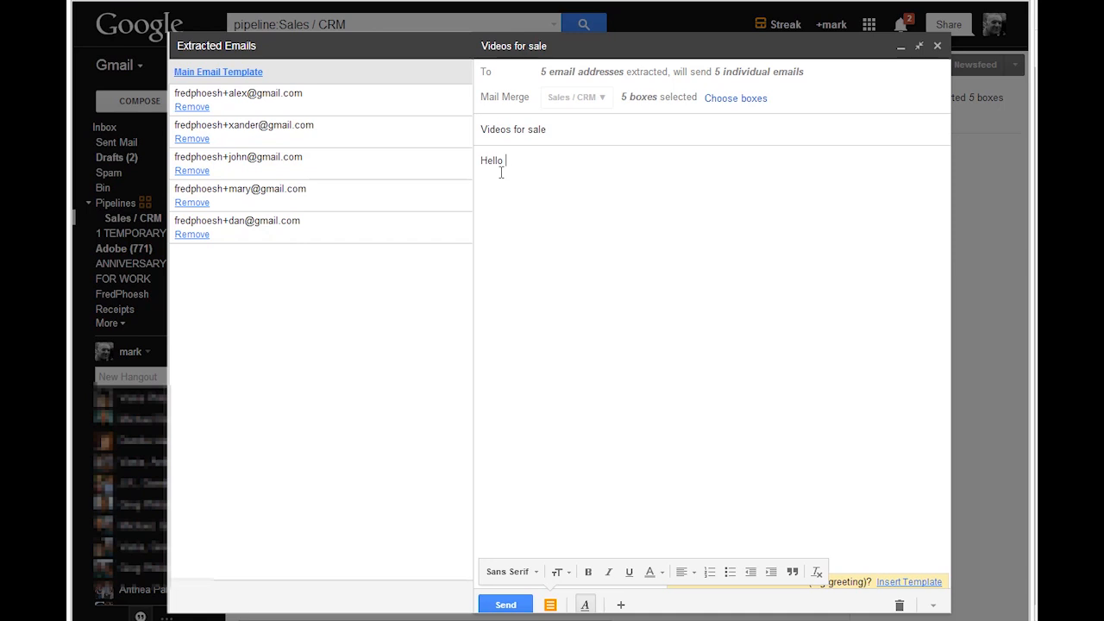
{"action": "left_click", "coordinate": [909, 582]}
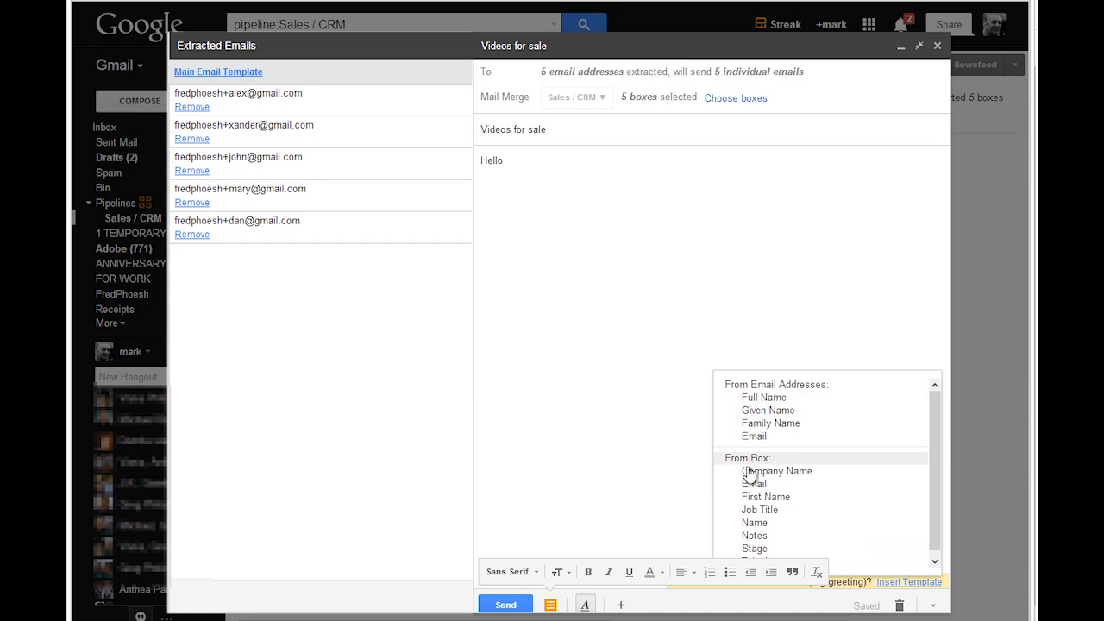
{"action": "mouse_move", "coordinate": [768, 467]}
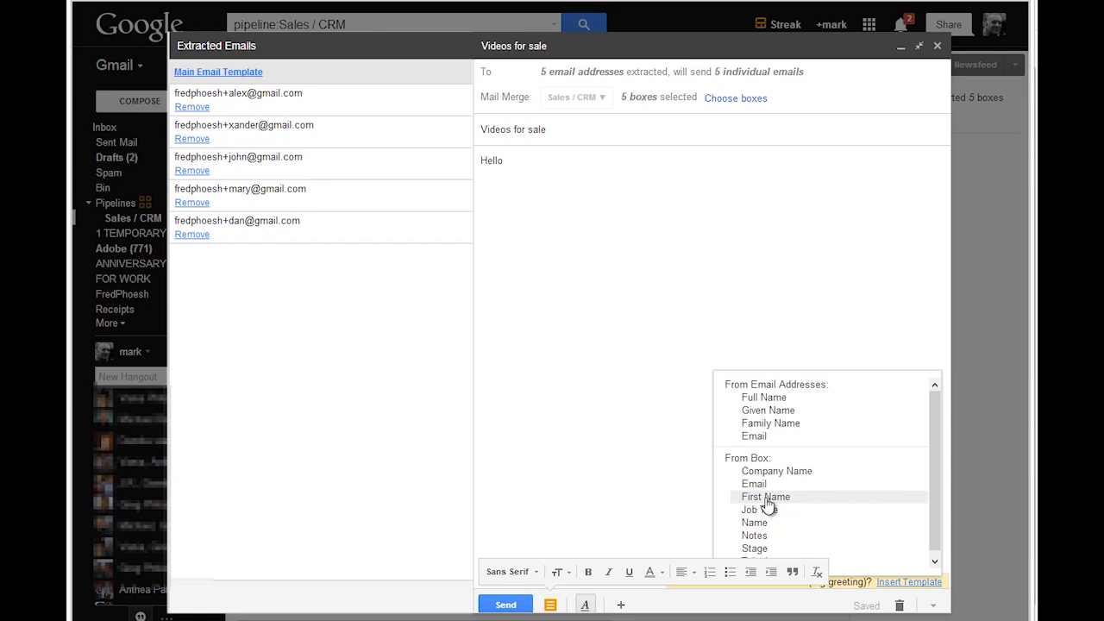
{"action": "left_click", "coordinate": [765, 497]}
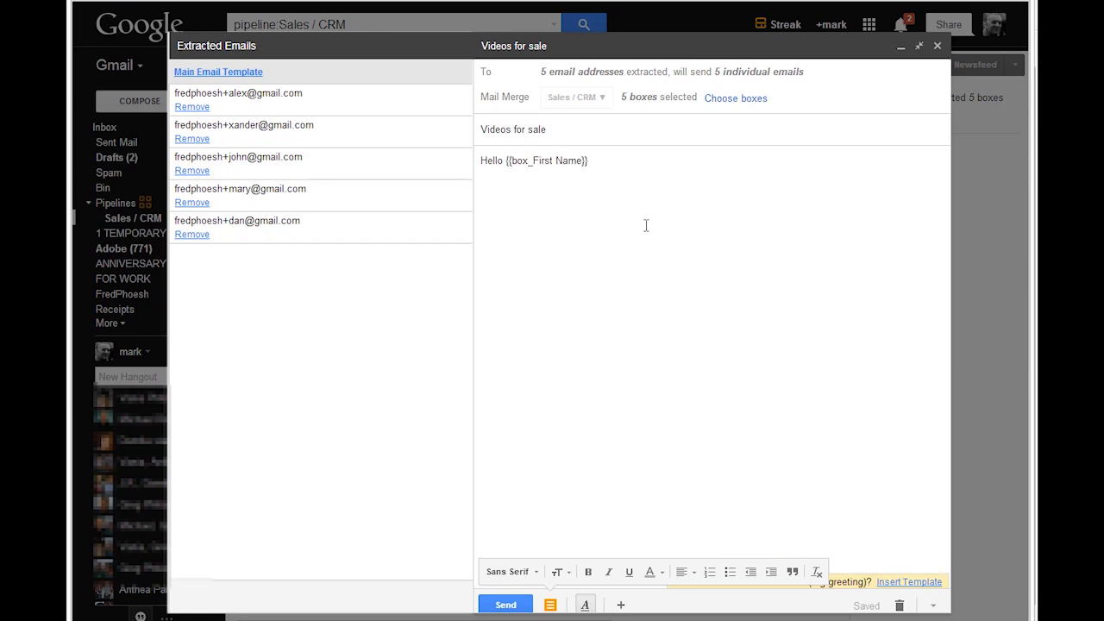
{"action": "type", "text": ","}
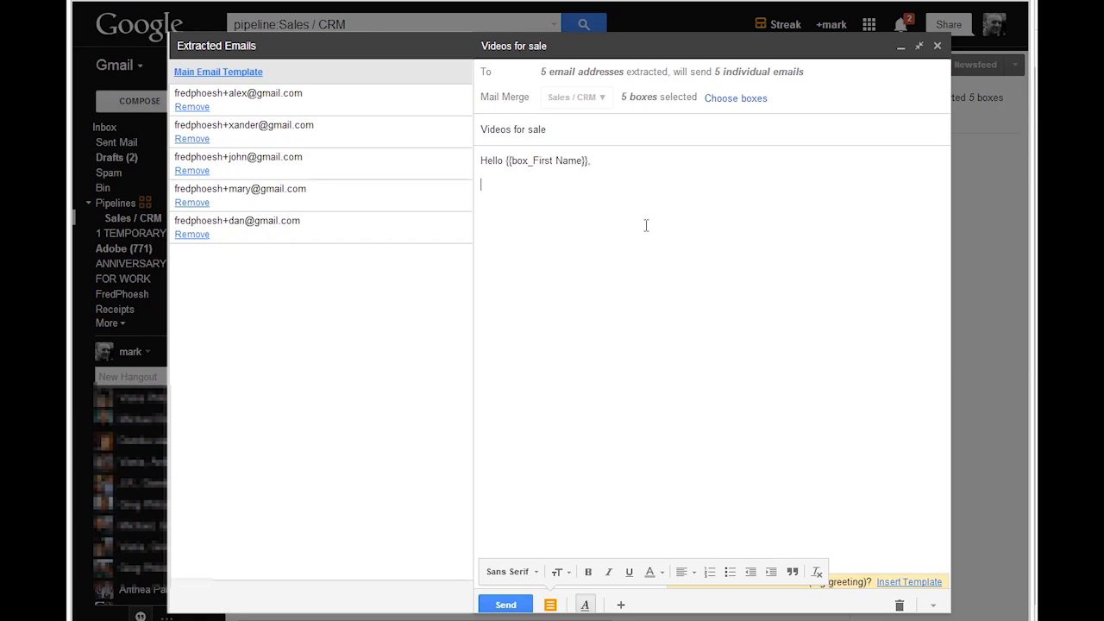
- Add 'I see you work for' with the Company Name field and 'I love that company'
{"action": "type", "text": "I see you work"}
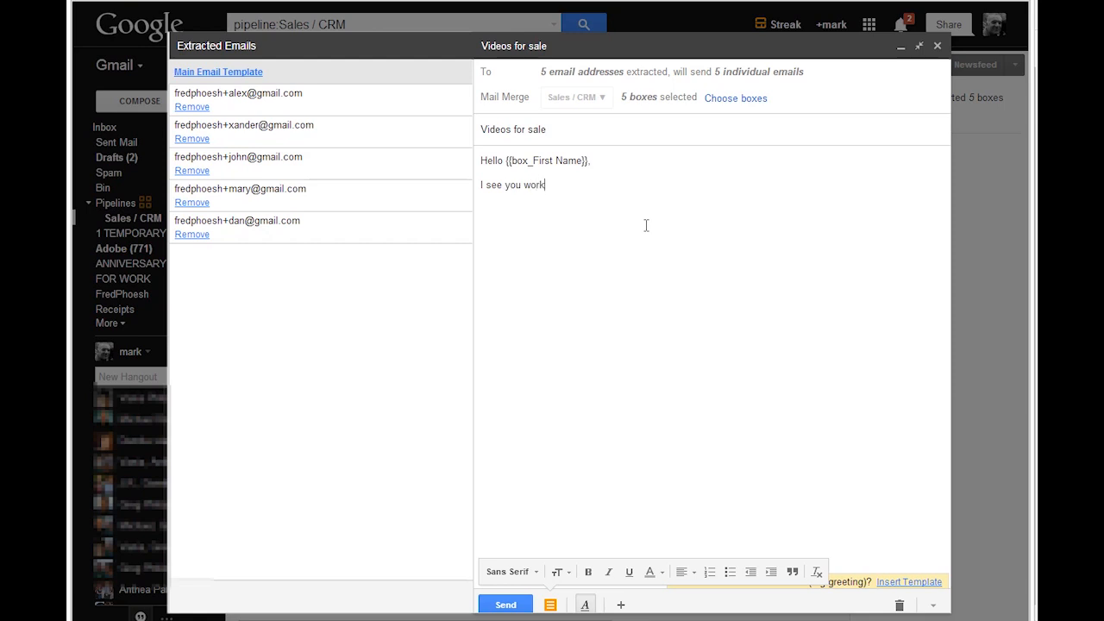
{"action": "type", "text": "for"}
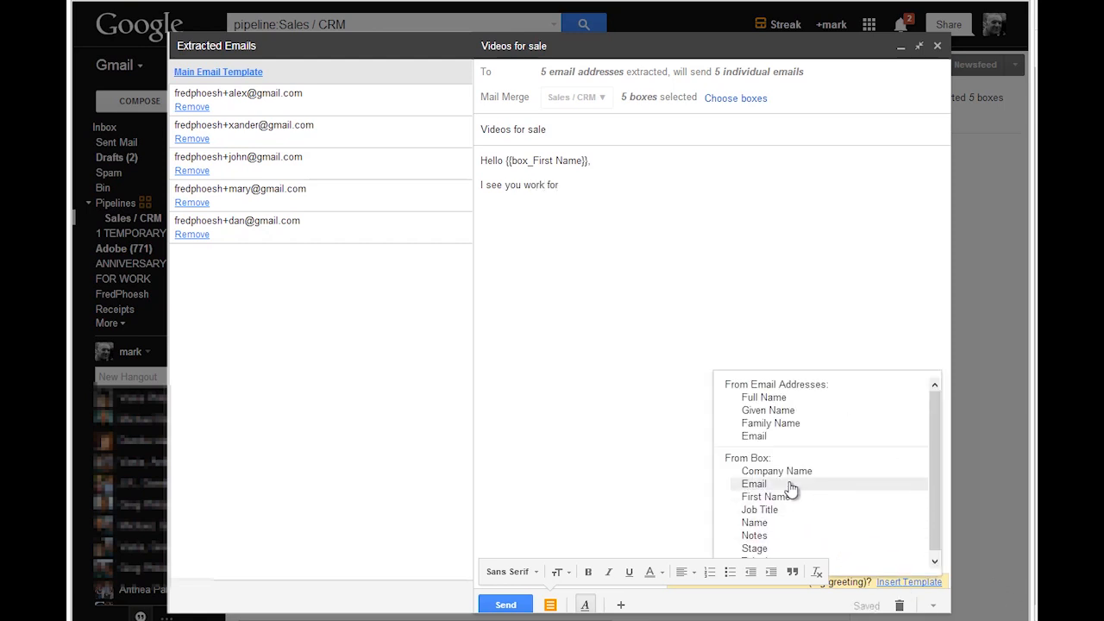
{"action": "left_click", "coordinate": [777, 471]}
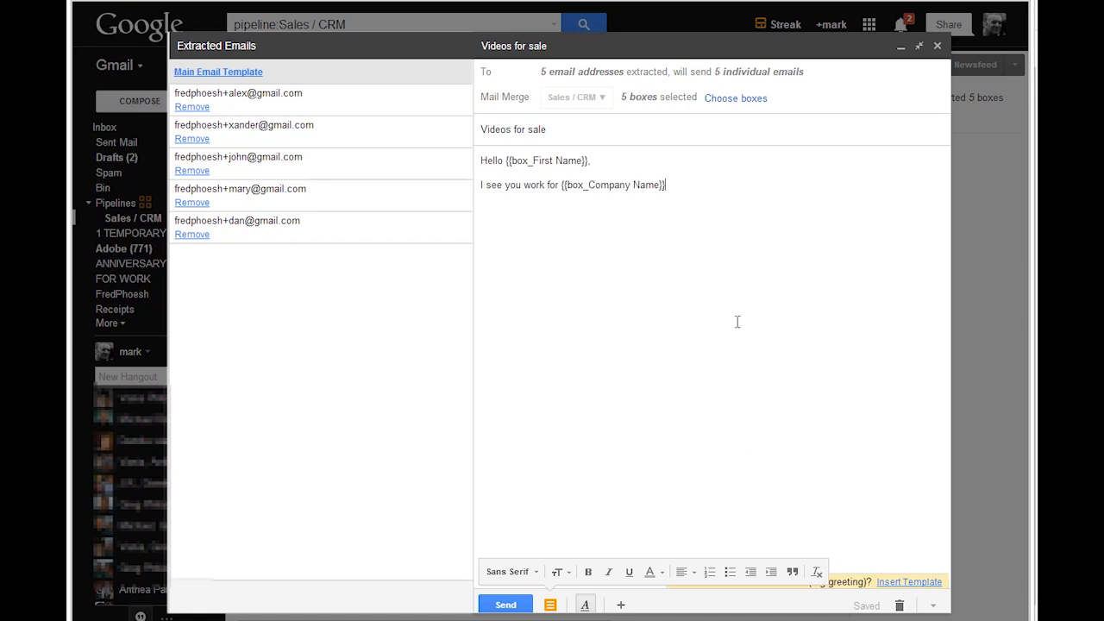
{"action": "type", "text": "?"}
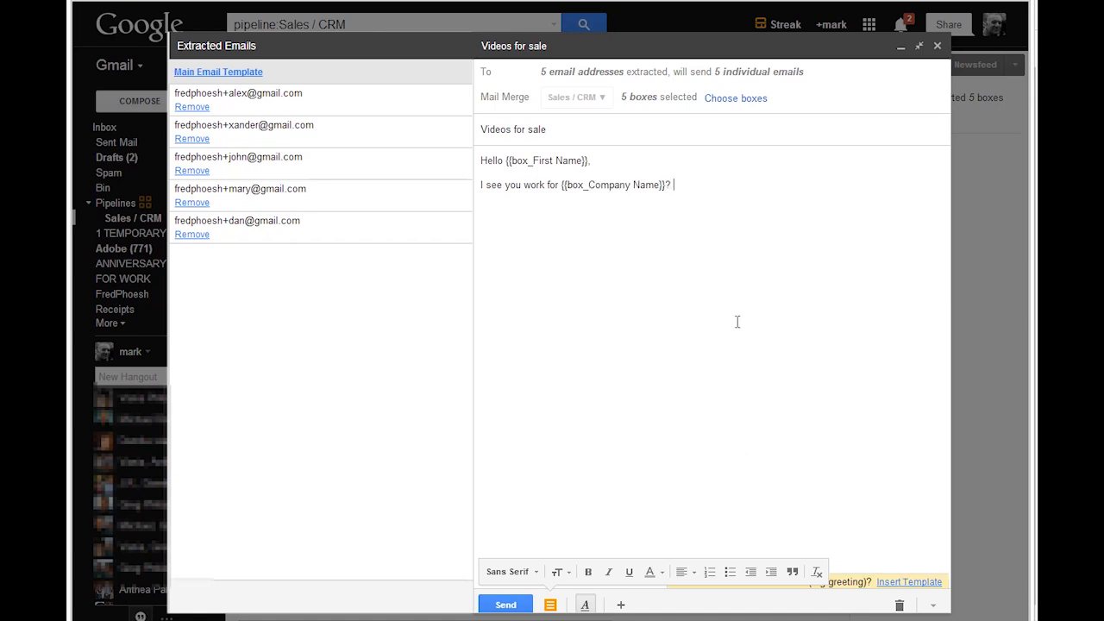
{"action": "type", "text": "I love"}
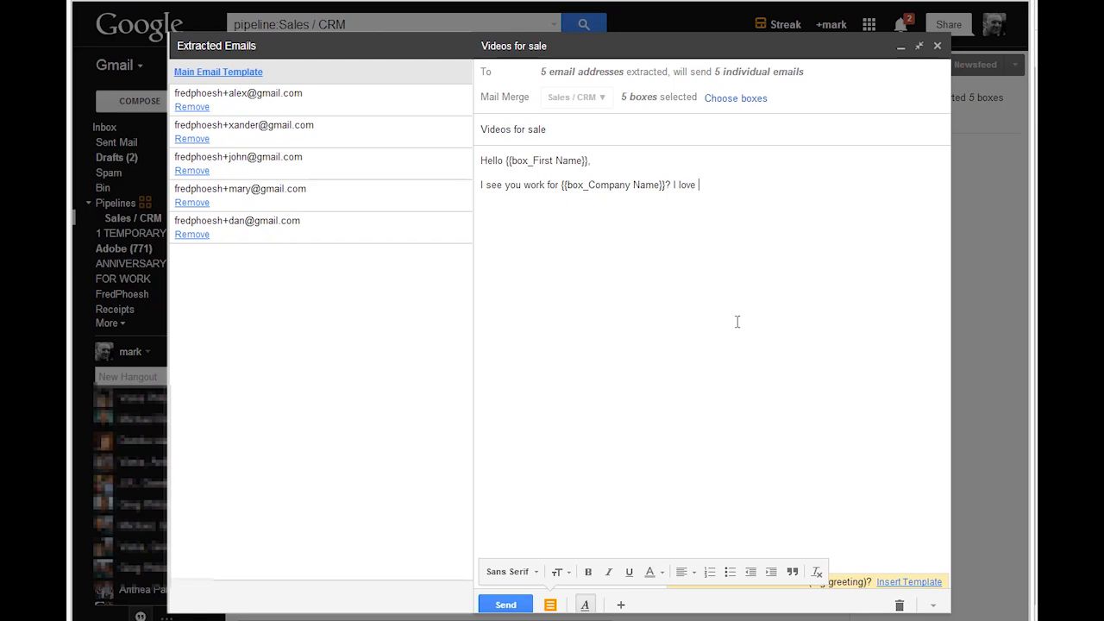
{"action": "type", "text": "that"}
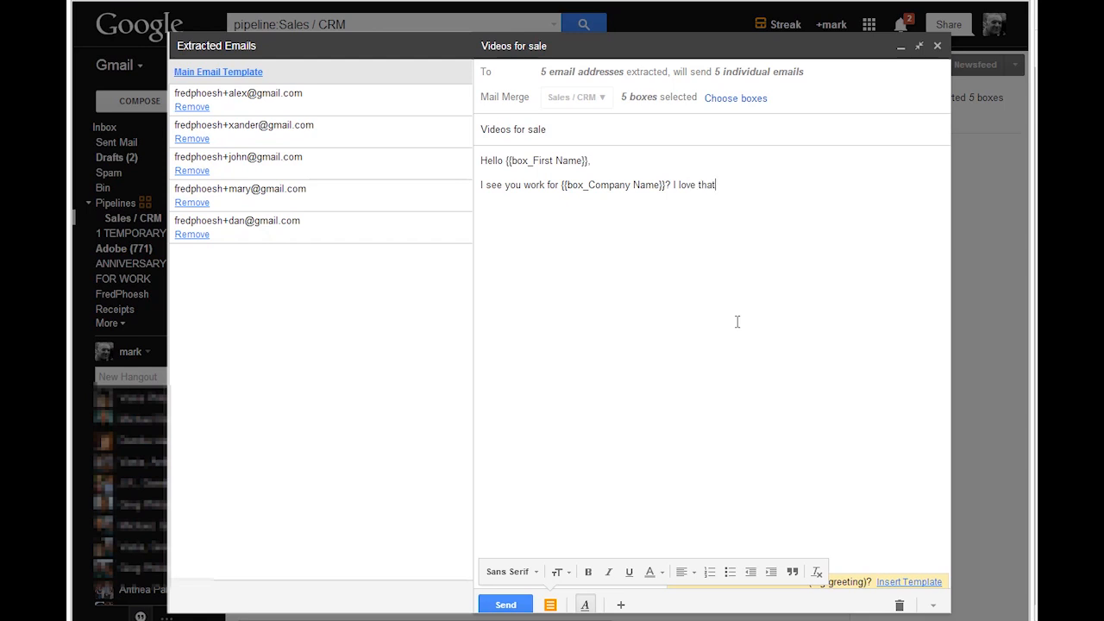
{"action": "type", "text": "compan"}
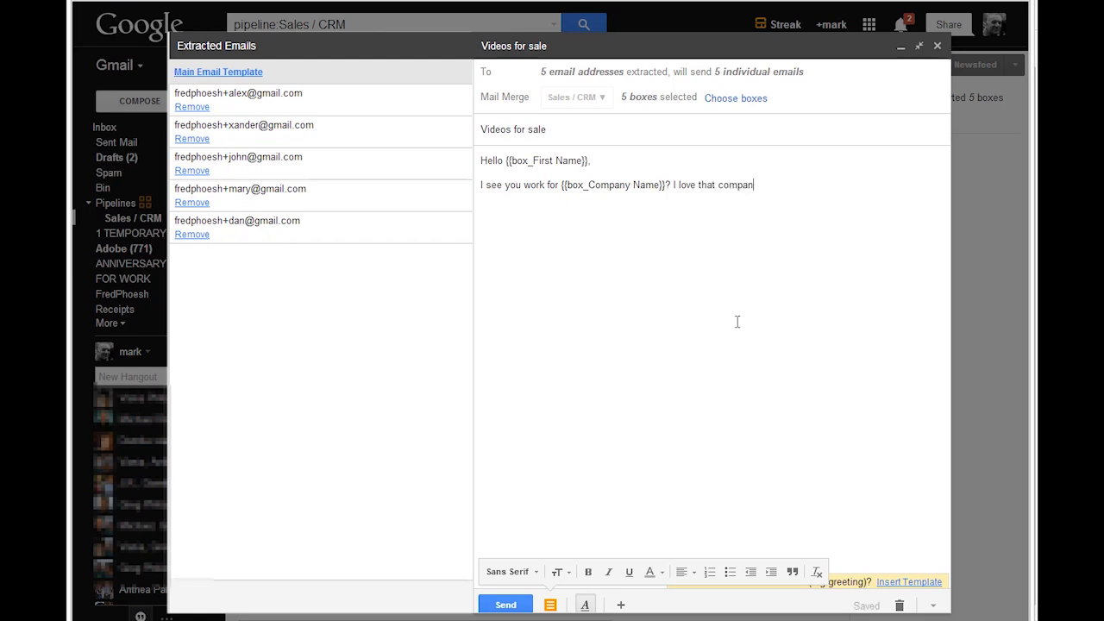
{"action": "key", "text": "enter"}
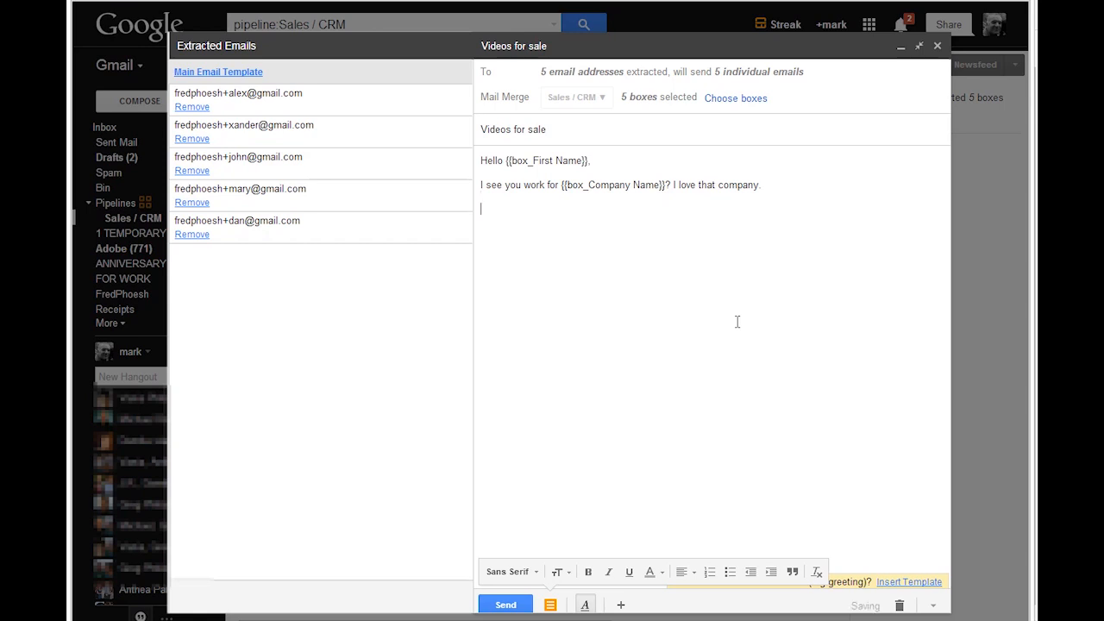
- Ask whether the Job Title field is theirs, invite a call, and sign off 'Regards'
{"action": "type", "text": "Is your j"}
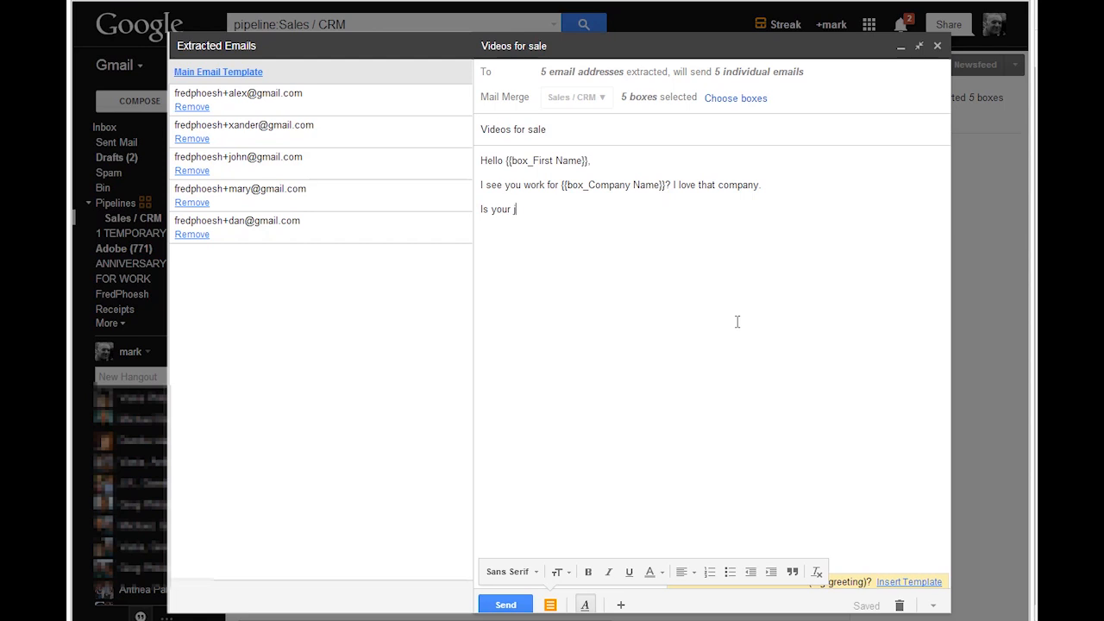
{"action": "type", "text": "ob title"}
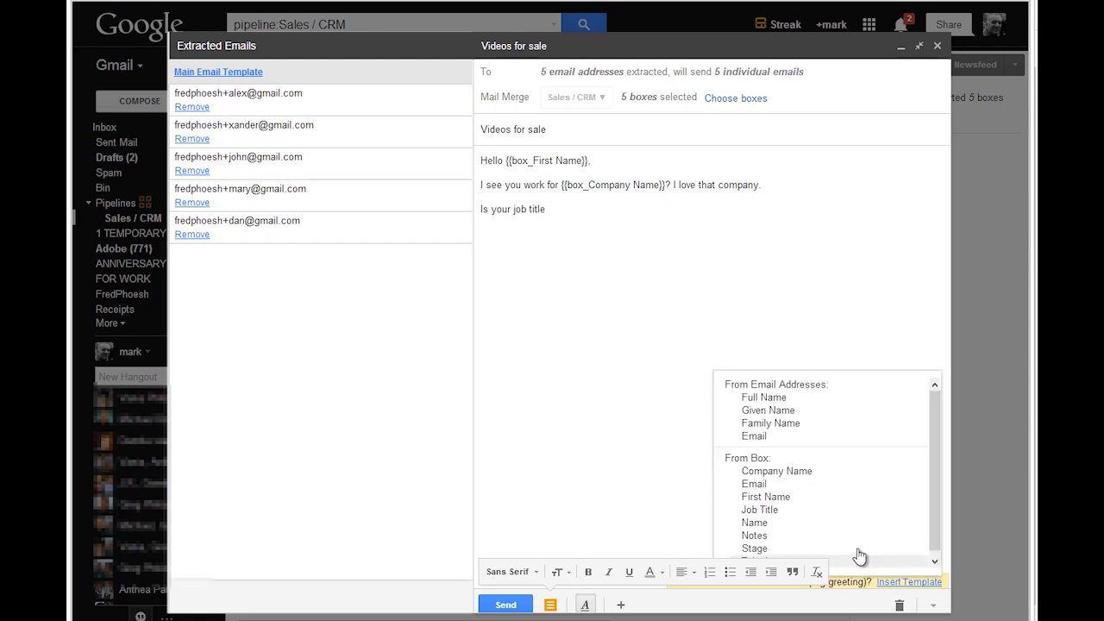
{"action": "left_click", "coordinate": [760, 509]}
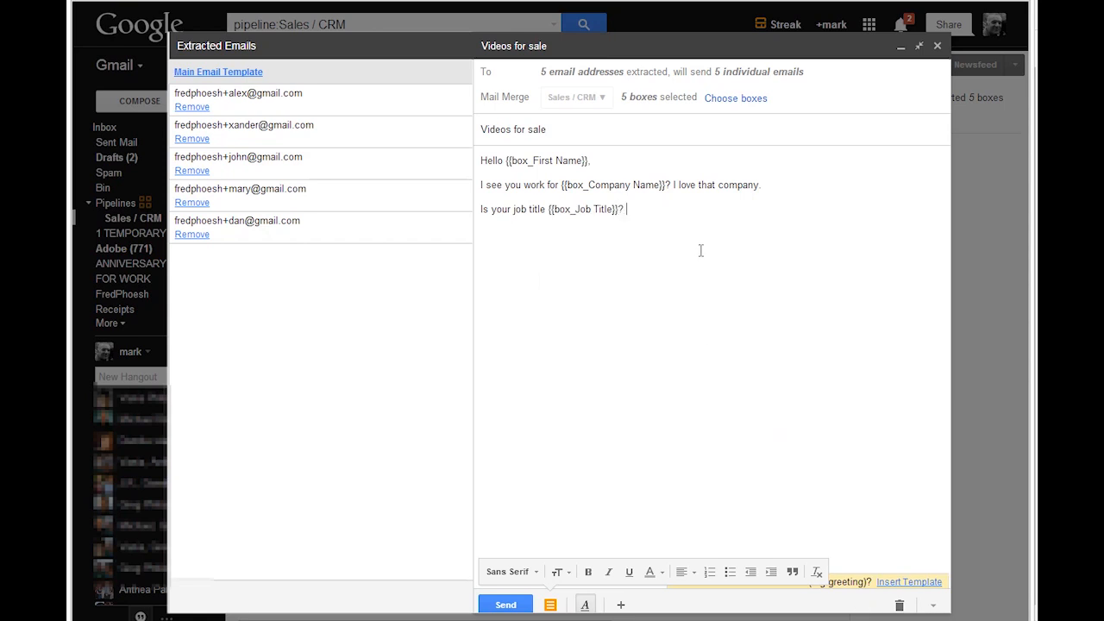
{"action": "type", "text": "If so, please give me a"}
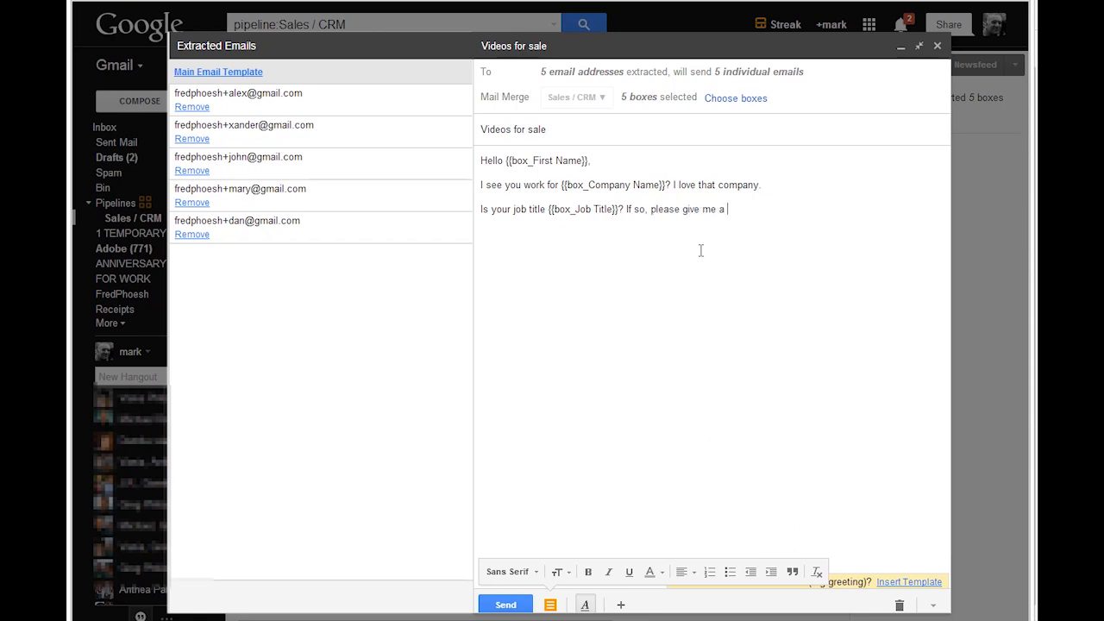
{"action": "type", "text": "call."}
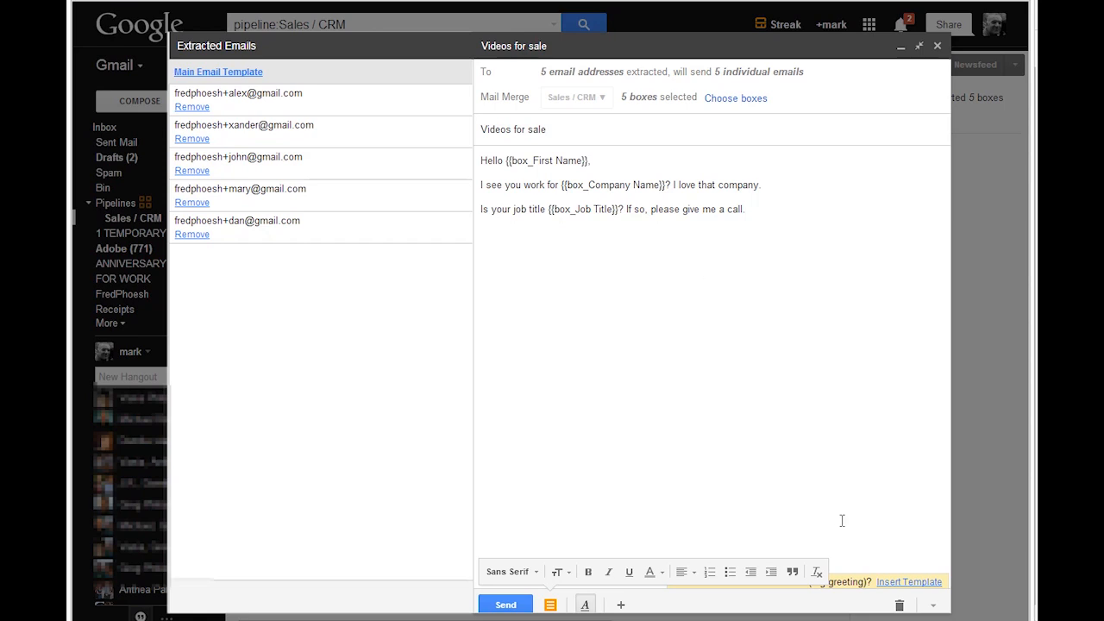
{"action": "type", "text": "Rega"}
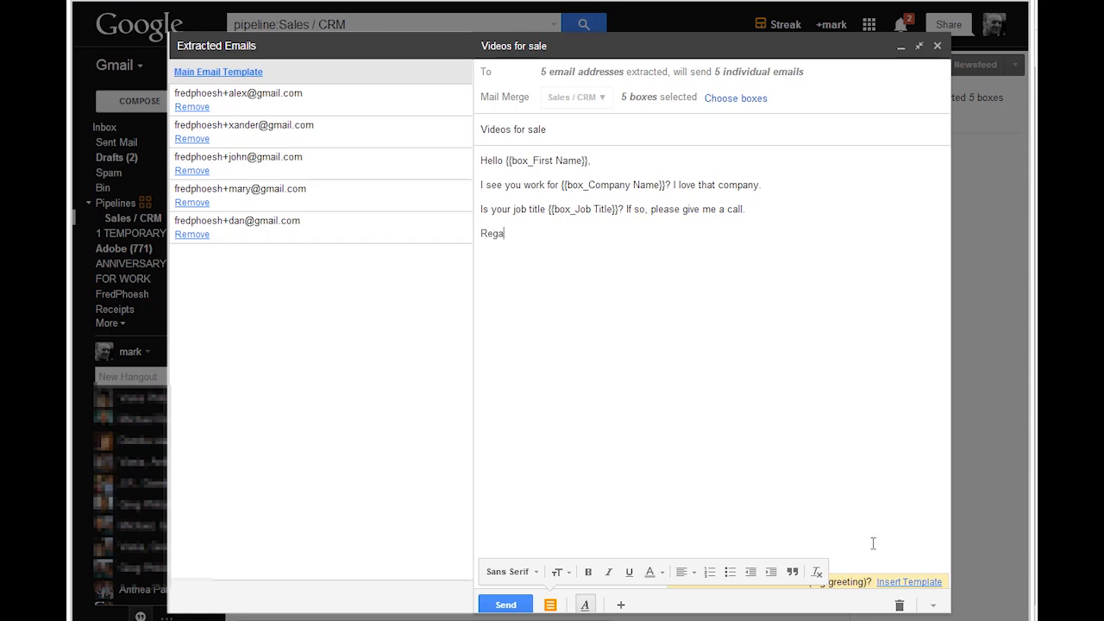
{"action": "type", "text": "rds"}
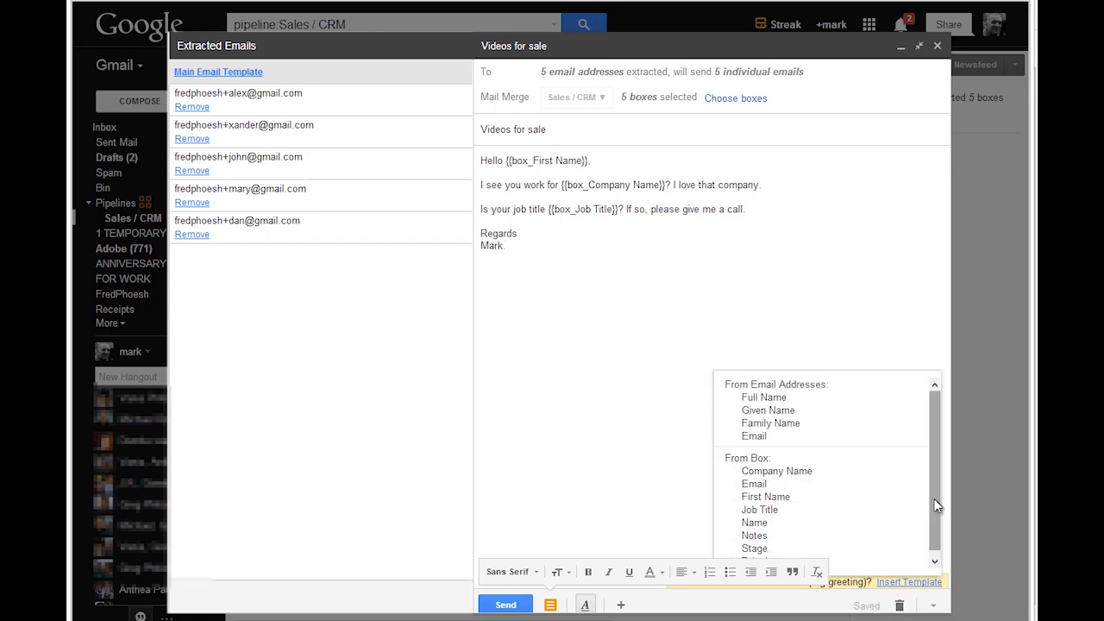
{"action": "left_click", "coordinate": [578, 305]}
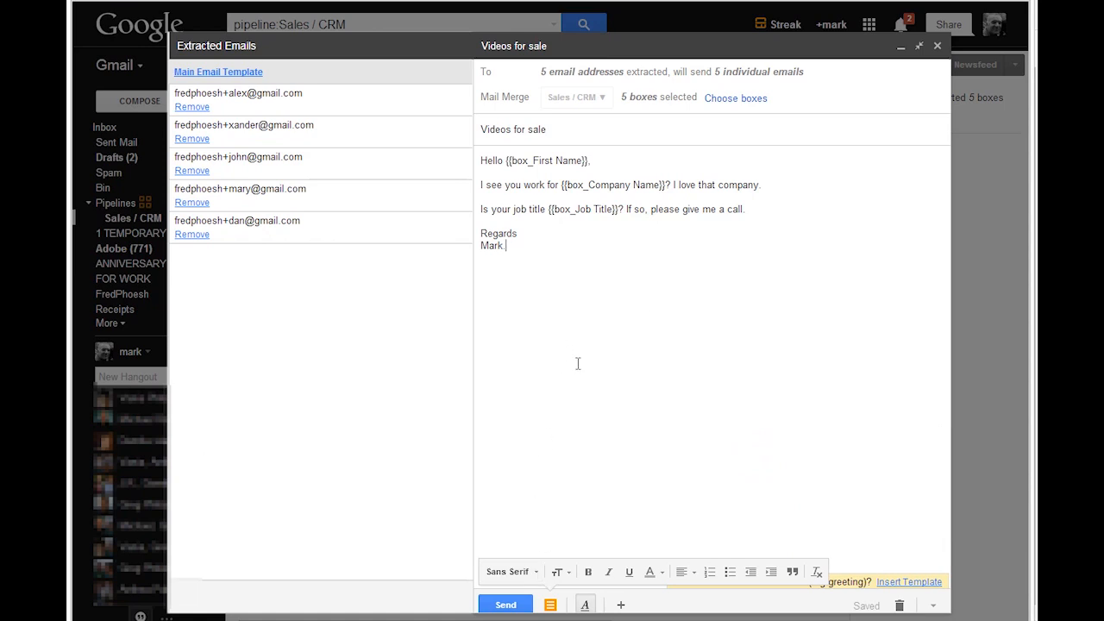
{"action": "mouse_move", "coordinate": [520, 133]}
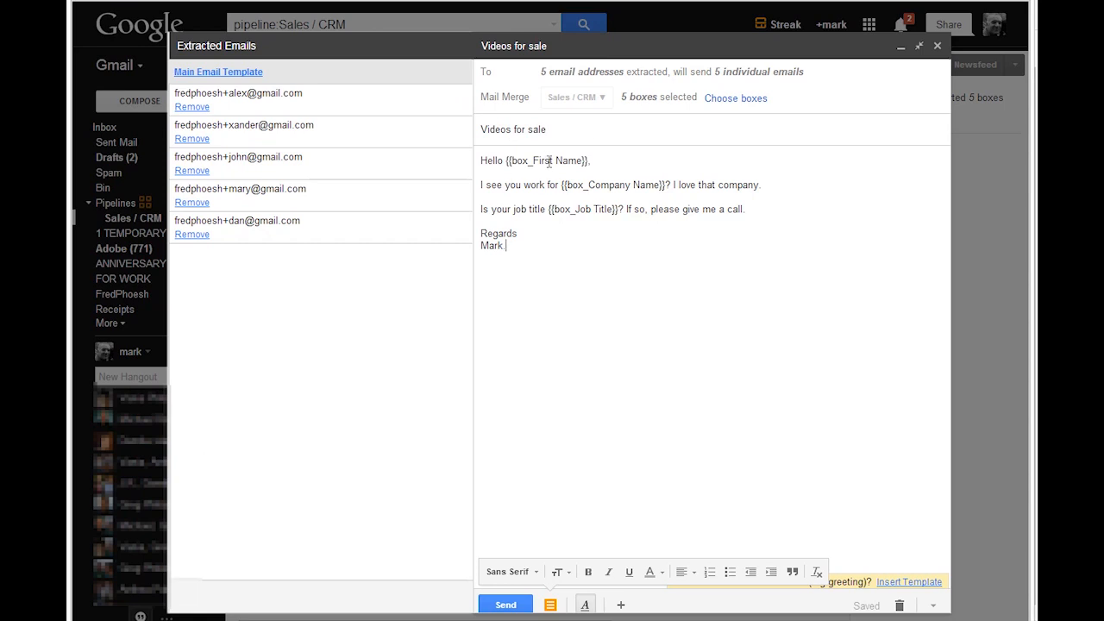
- Choose Create New Snippet From Current Message from the snippets menu
{"action": "left_click", "coordinate": [550, 604]}
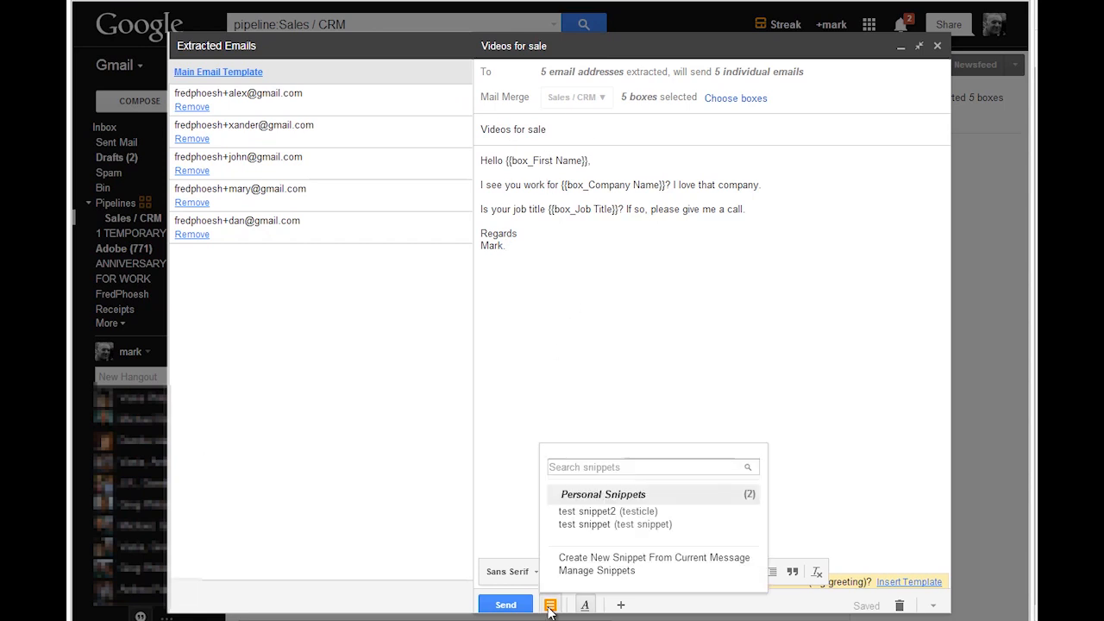
{"action": "mouse_move", "coordinate": [643, 561]}
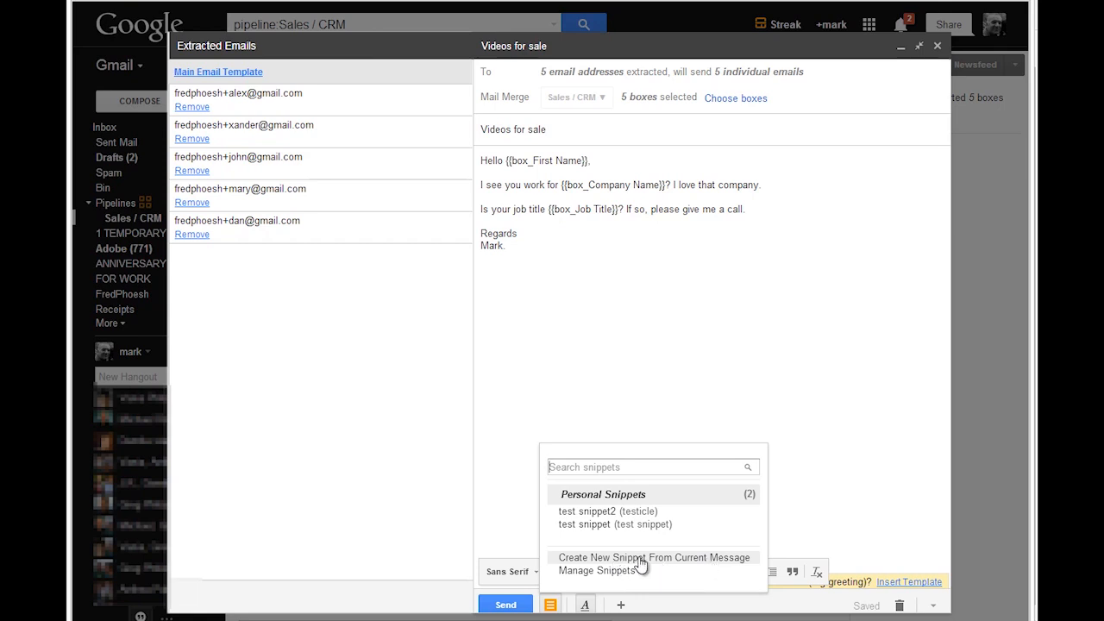
{"action": "mouse_move", "coordinate": [594, 565]}
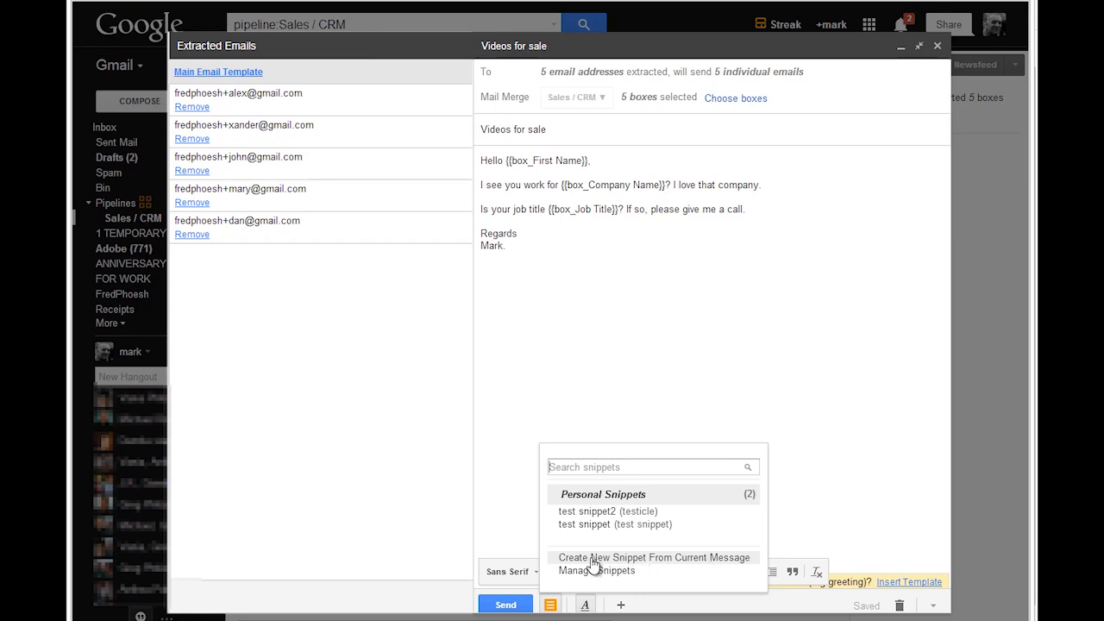
{"action": "left_click", "coordinate": [653, 557]}
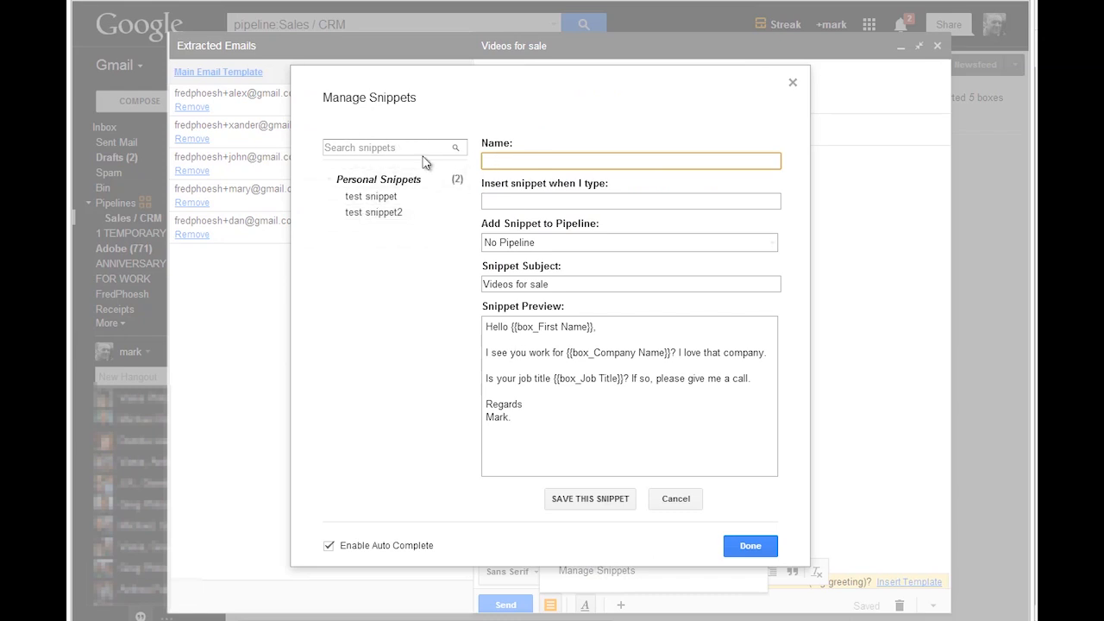
- Save the snippet as 'video tutorial snippet' with shortcut 'gonzo', then close the manager
{"action": "left_click", "coordinate": [630, 161]}
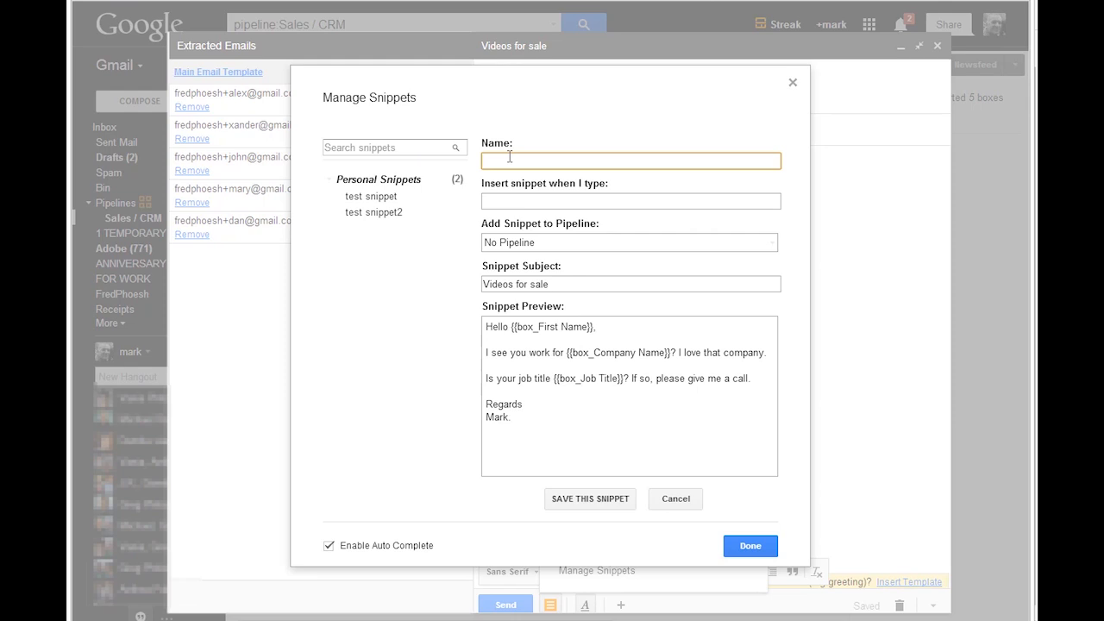
{"action": "type", "text": "video tru"}
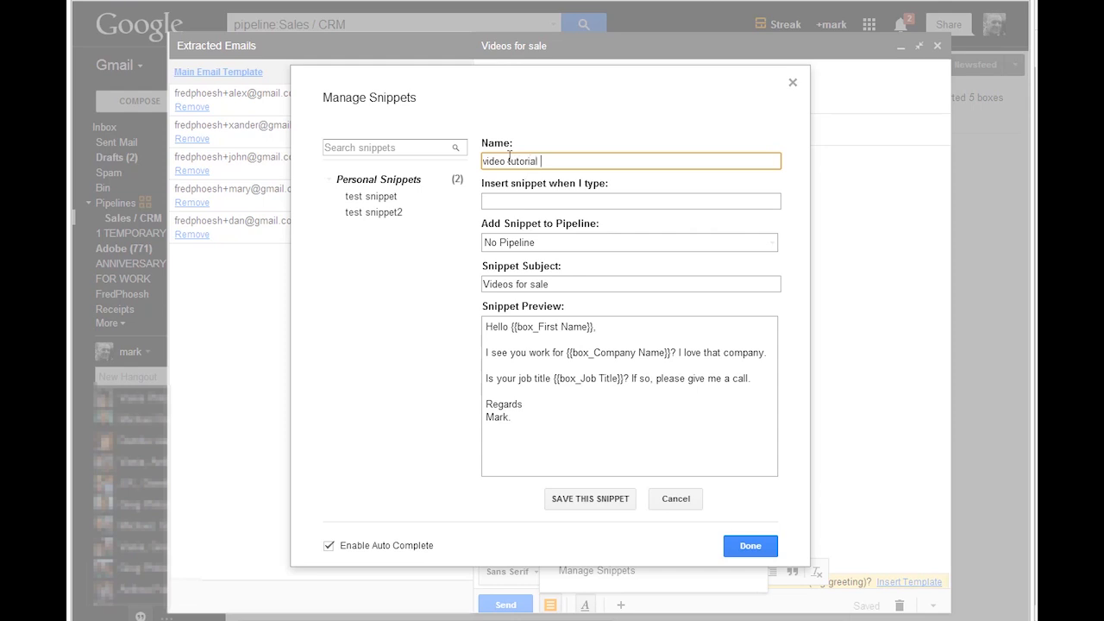
{"action": "type", "text": "snipped"}
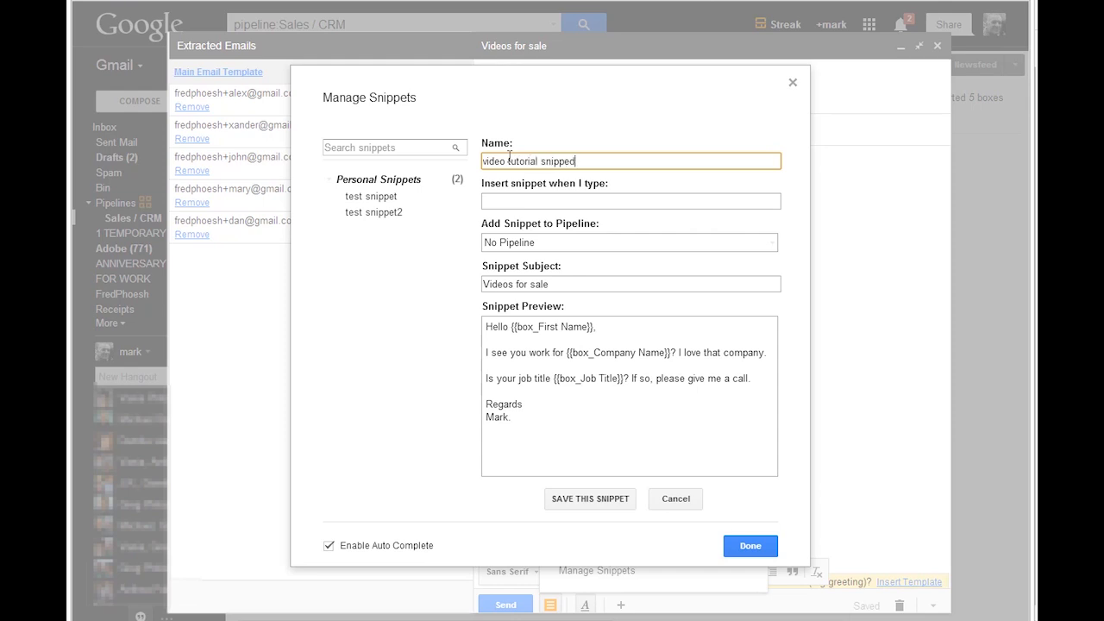
{"action": "left_click", "coordinate": [630, 201]}
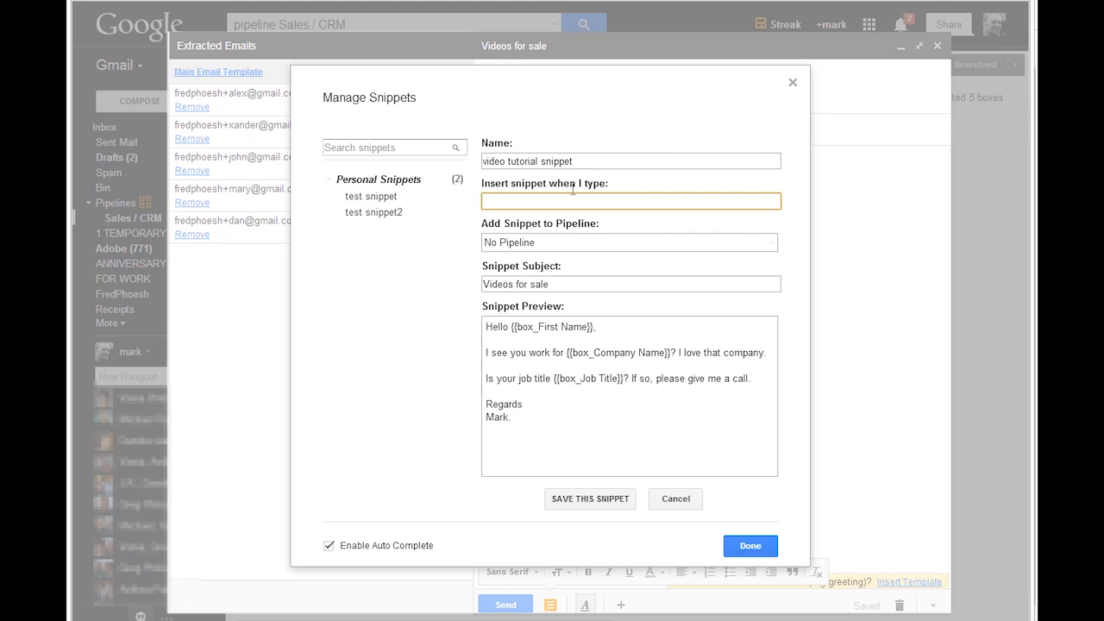
{"action": "mouse_move", "coordinate": [646, 128]}
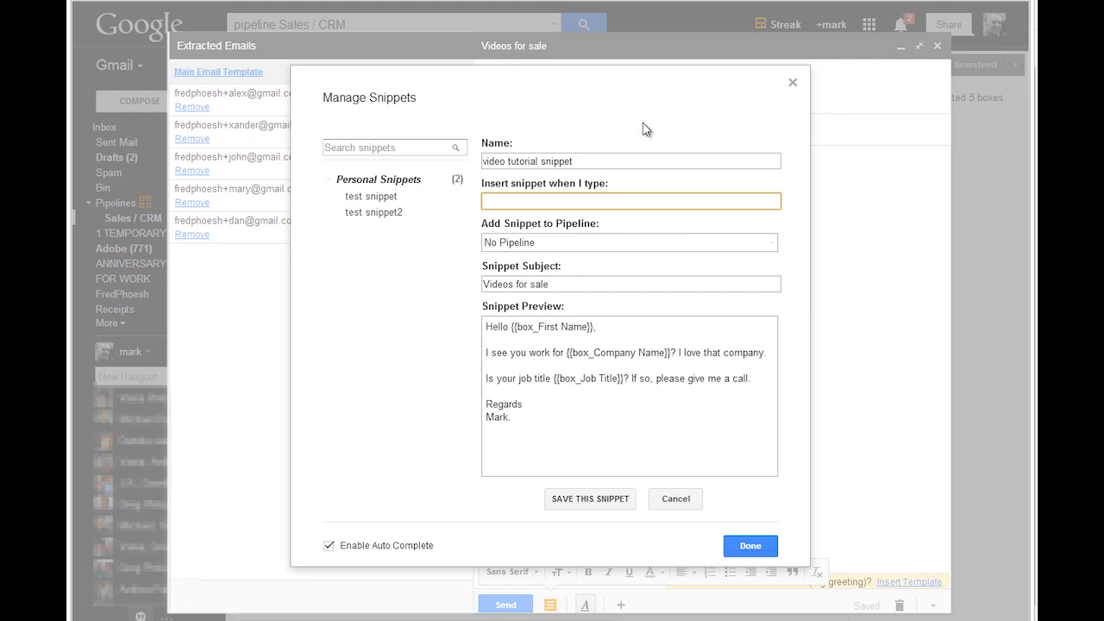
{"action": "type", "text": "gonzo"}
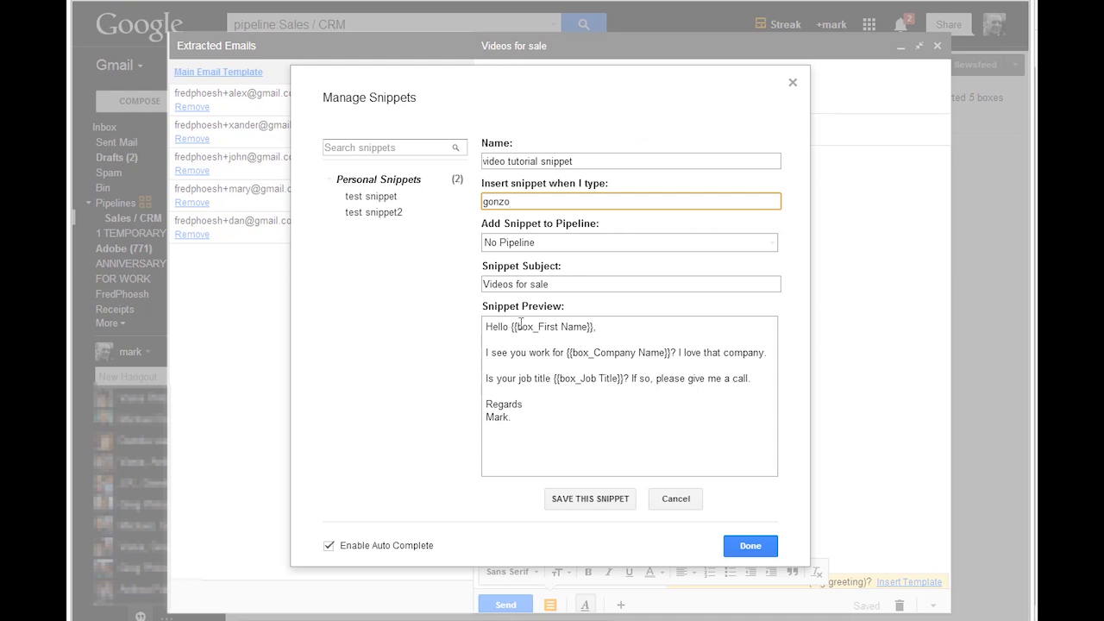
{"action": "mouse_move", "coordinate": [539, 213]}
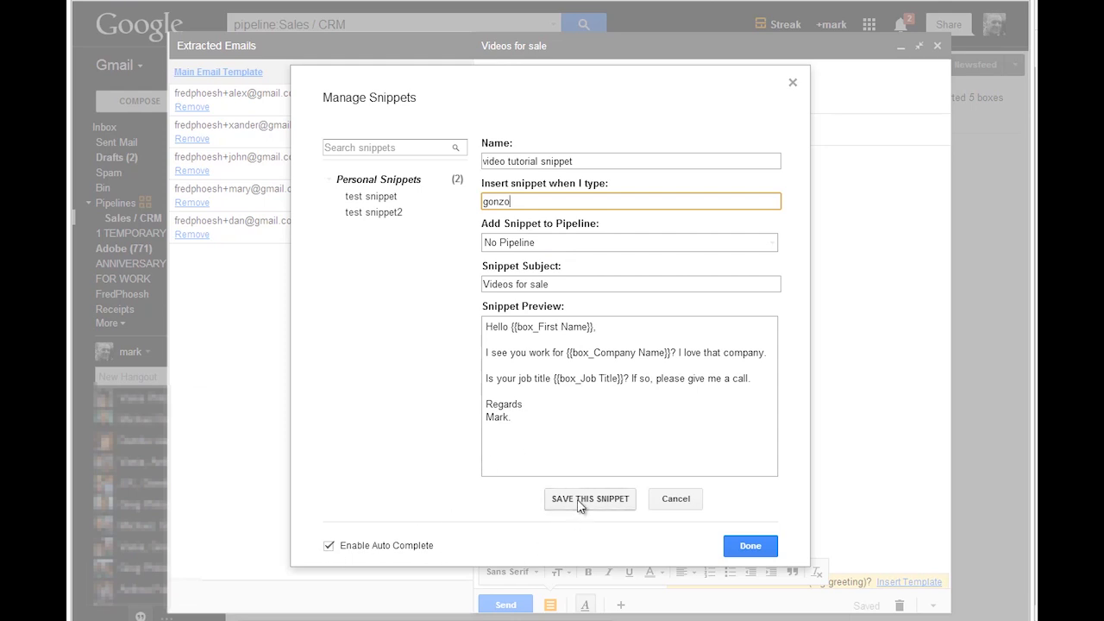
{"action": "left_click", "coordinate": [589, 499]}
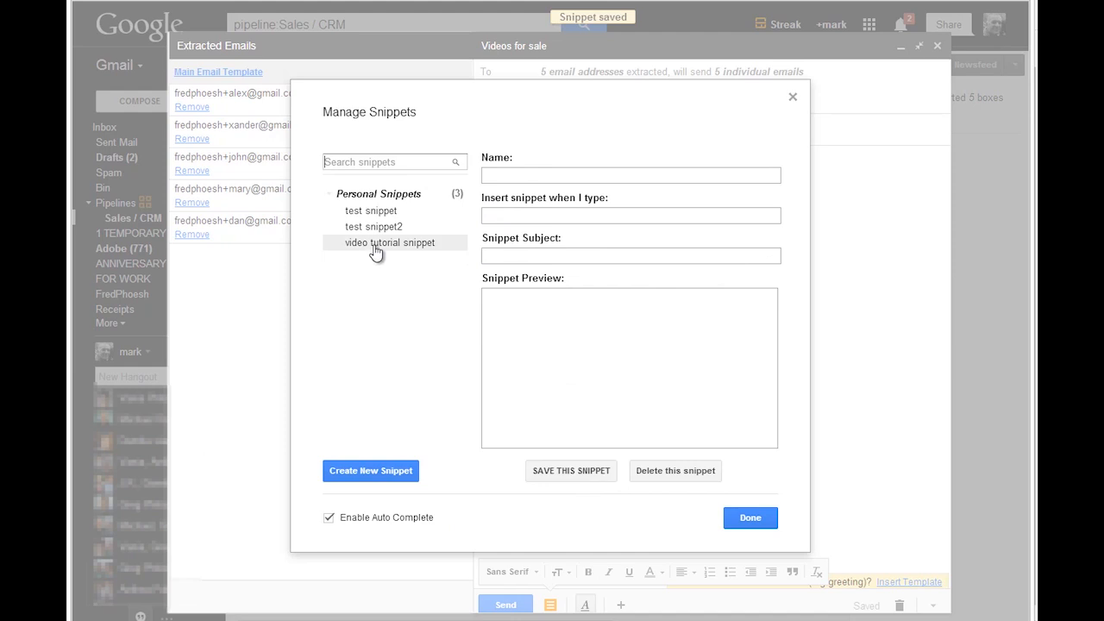
{"action": "mouse_move", "coordinate": [368, 250]}
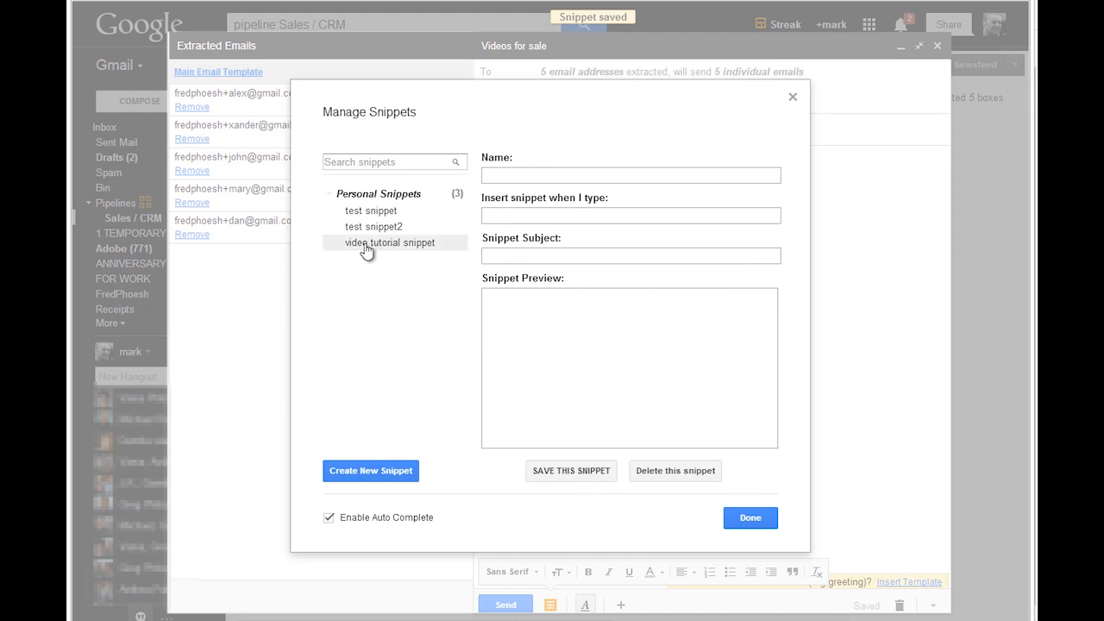
{"action": "left_click", "coordinate": [389, 242]}
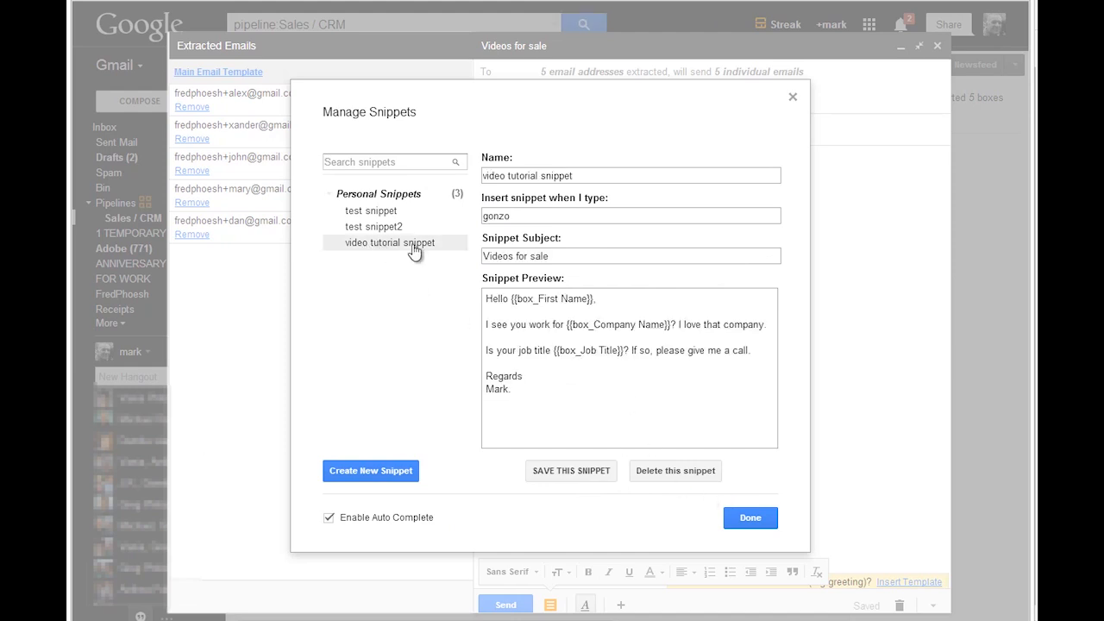
{"action": "left_click", "coordinate": [750, 518]}
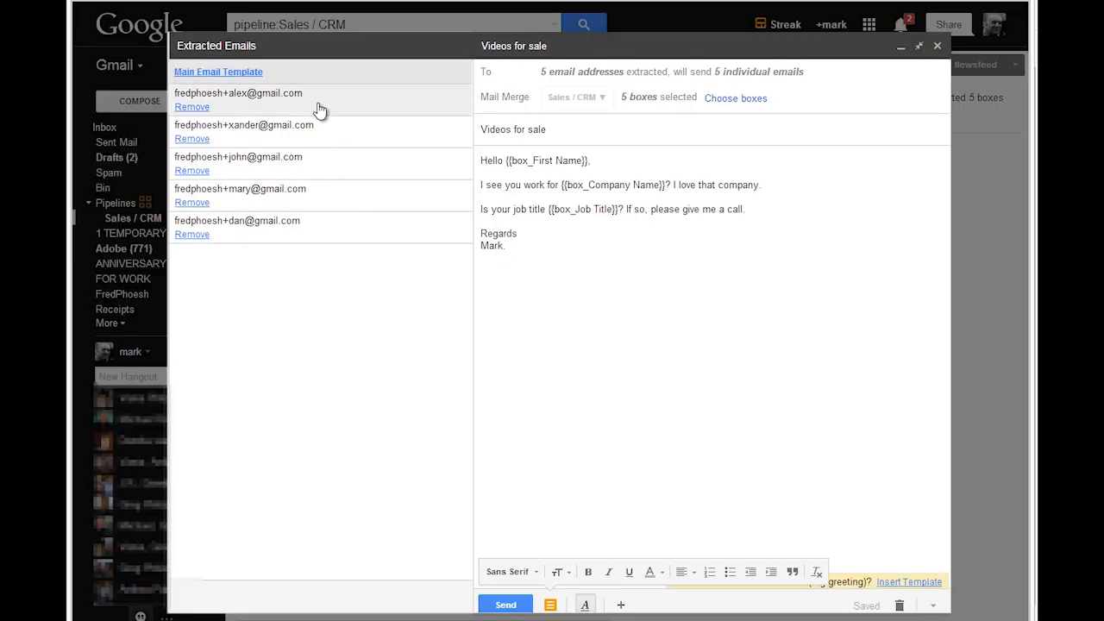
- Preview the merged email for the fifth recipient, then send the mail merge
{"action": "left_click", "coordinate": [237, 93]}
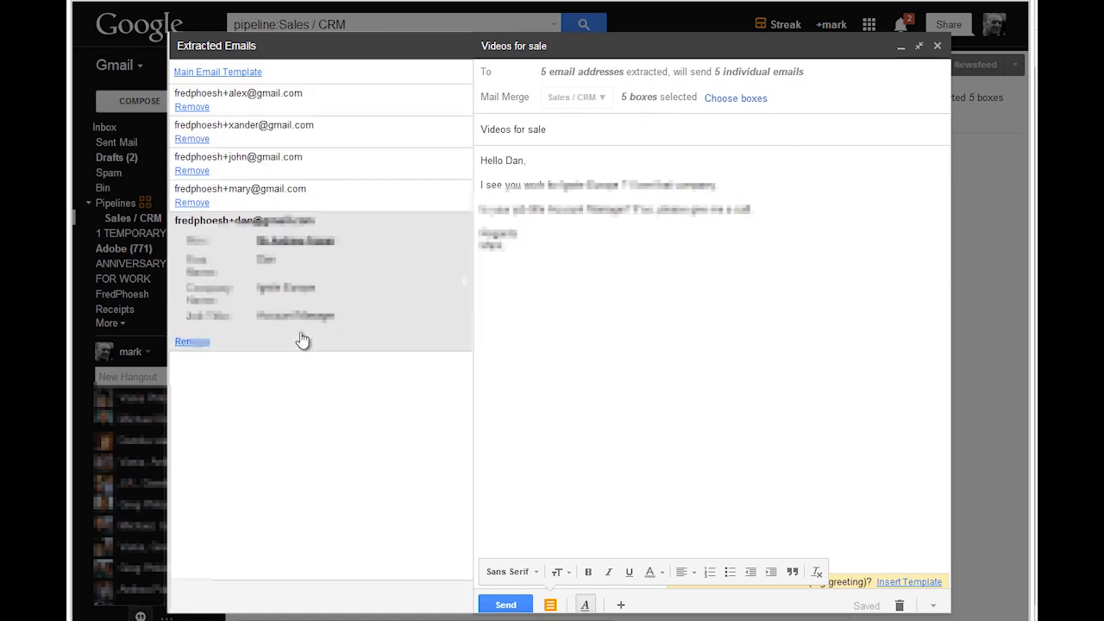
{"action": "mouse_move", "coordinate": [626, 489]}
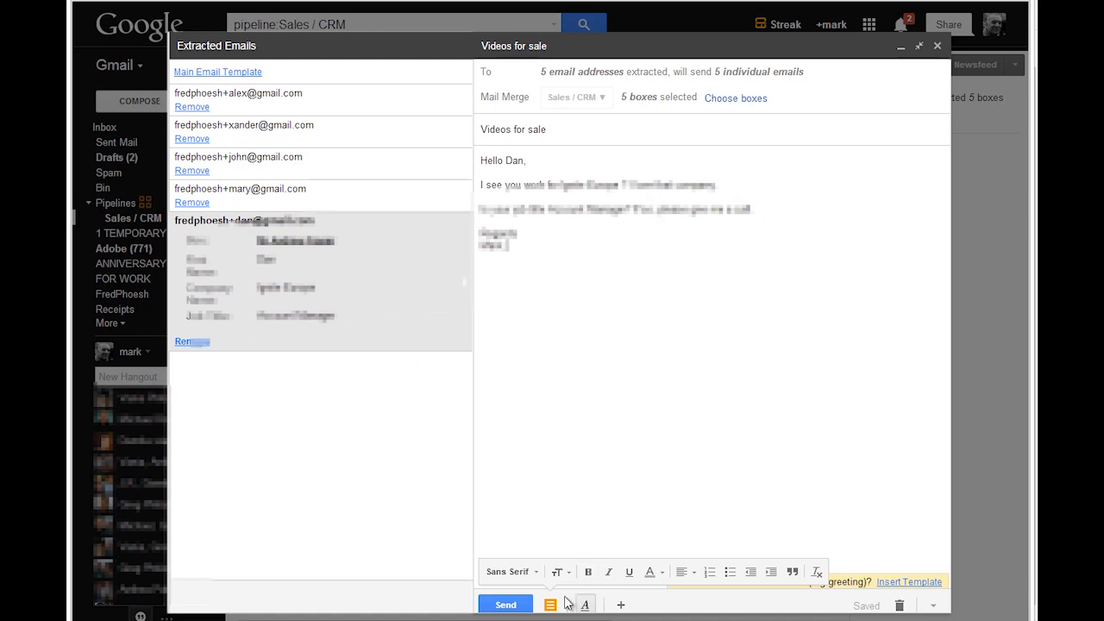
{"action": "left_click", "coordinate": [505, 604]}
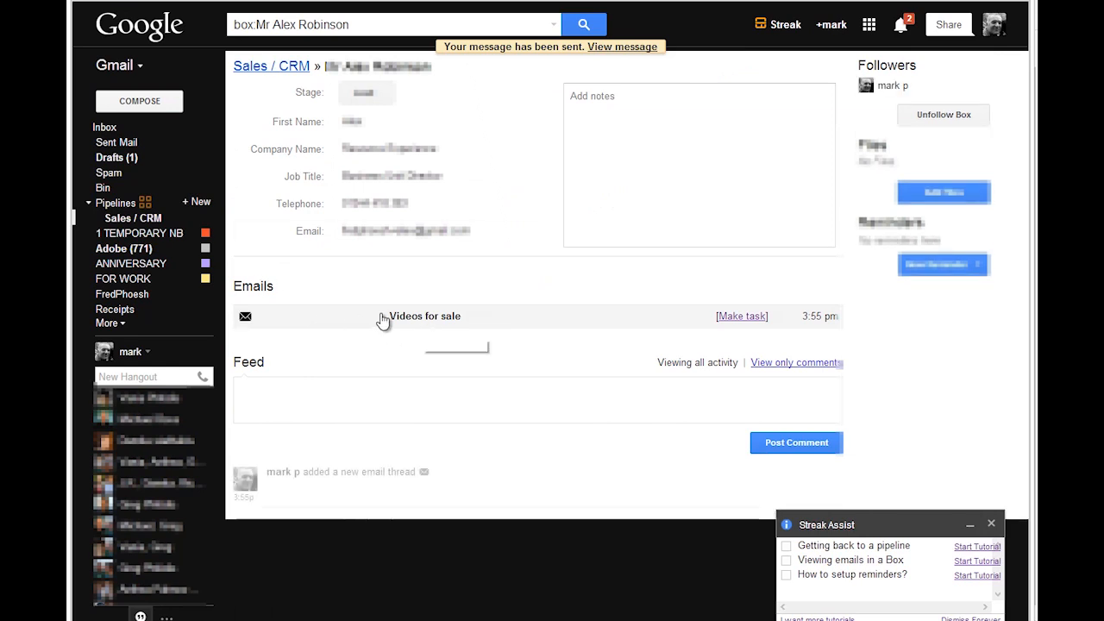
{"action": "mouse_move", "coordinate": [425, 323]}
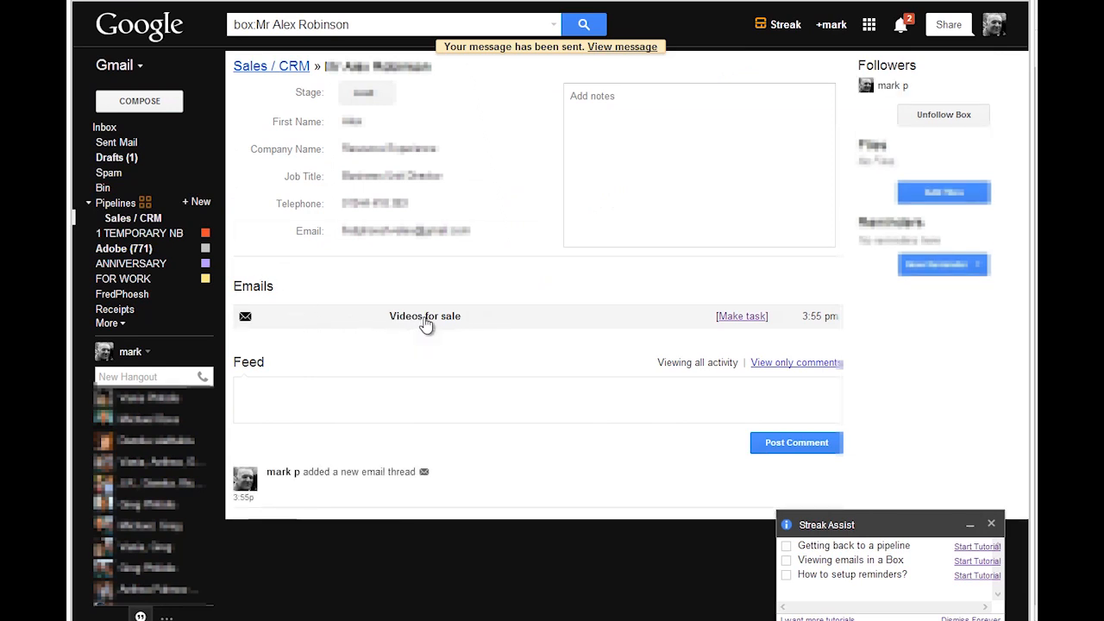
{"action": "left_click", "coordinate": [424, 315]}
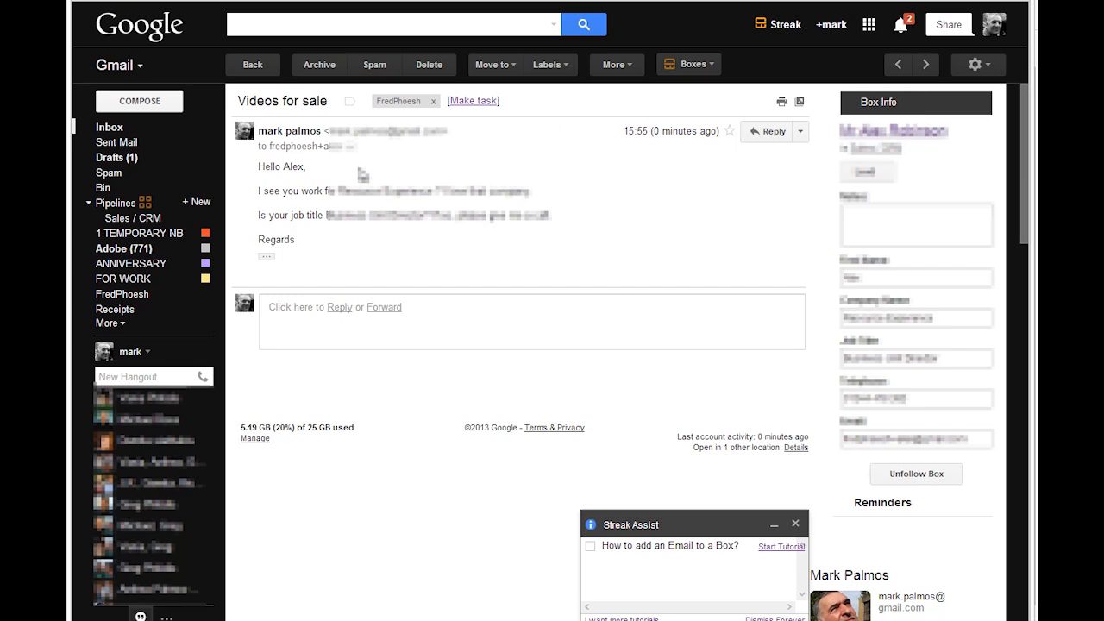
{"action": "mouse_move", "coordinate": [393, 343]}
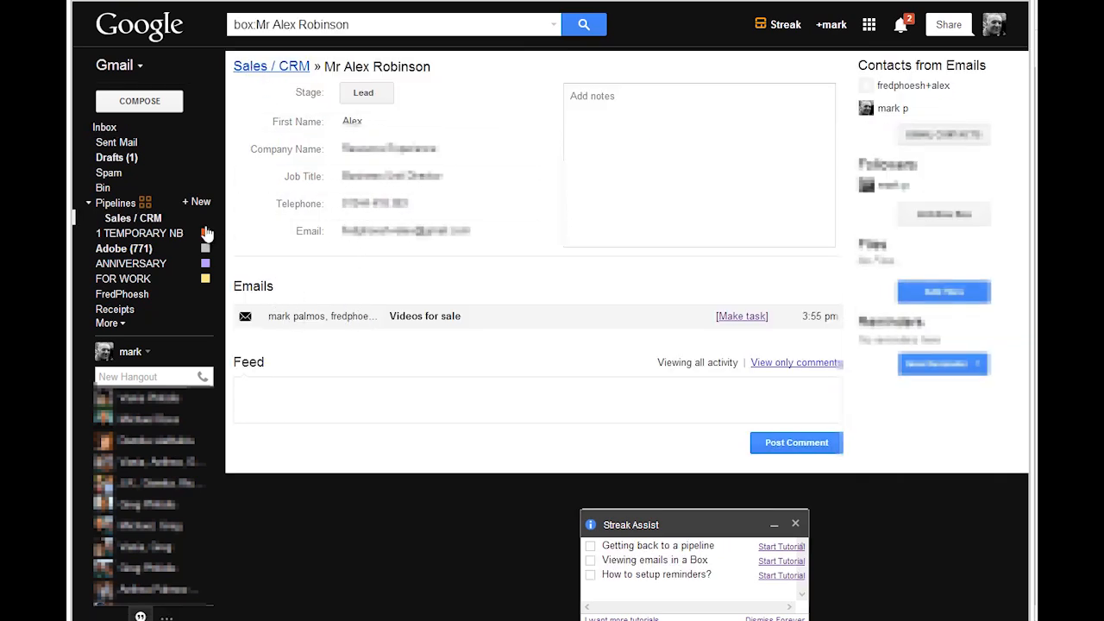
{"action": "left_click", "coordinate": [272, 66]}
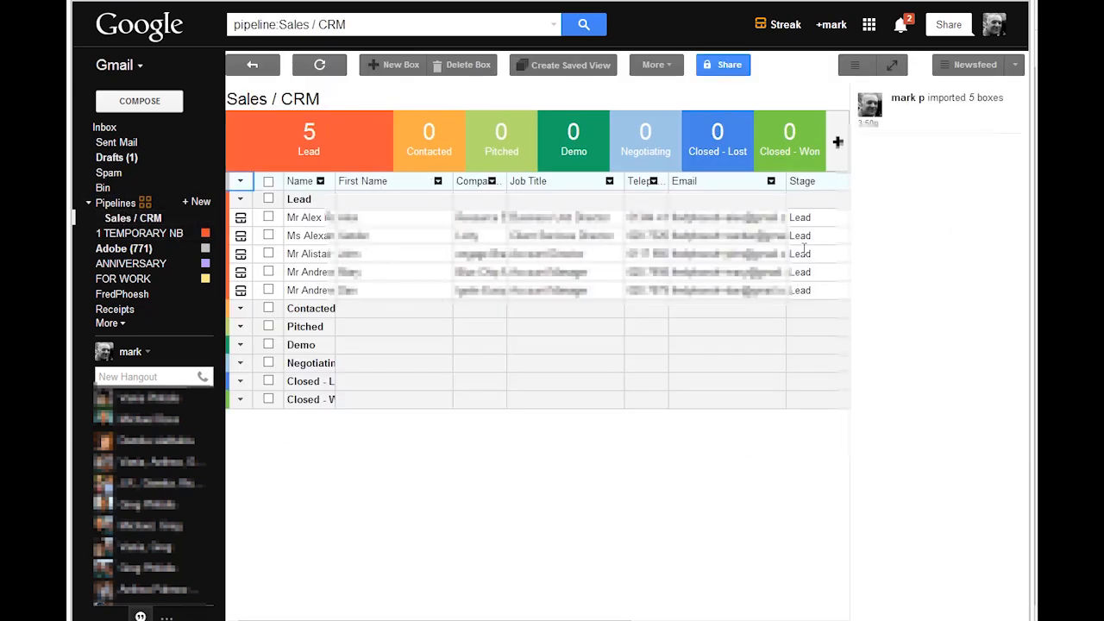
{"action": "left_click", "coordinate": [308, 272]}
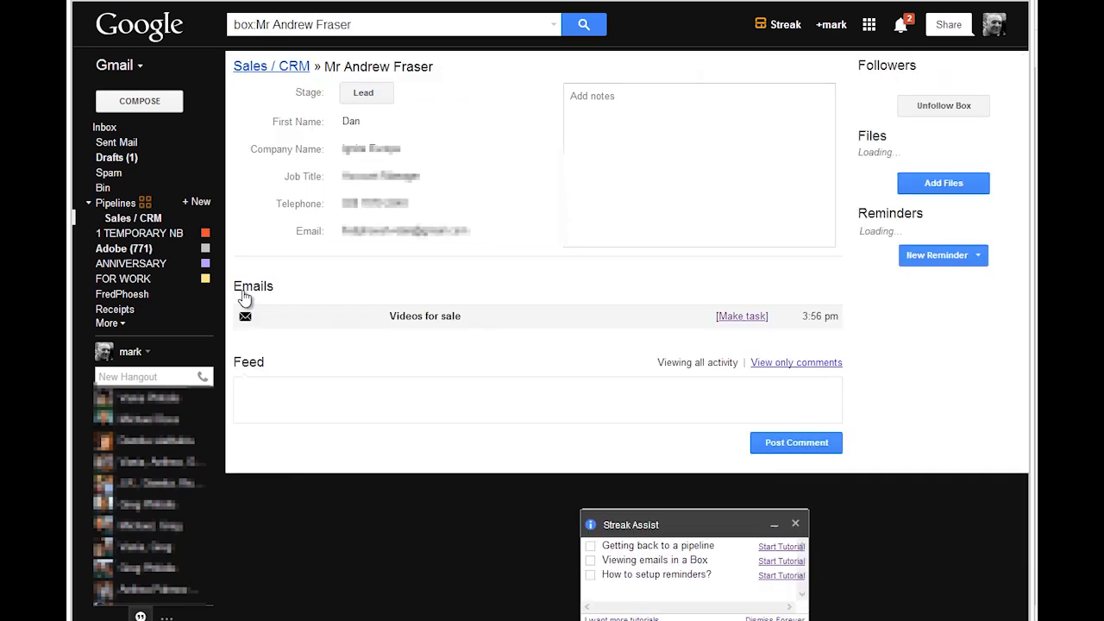